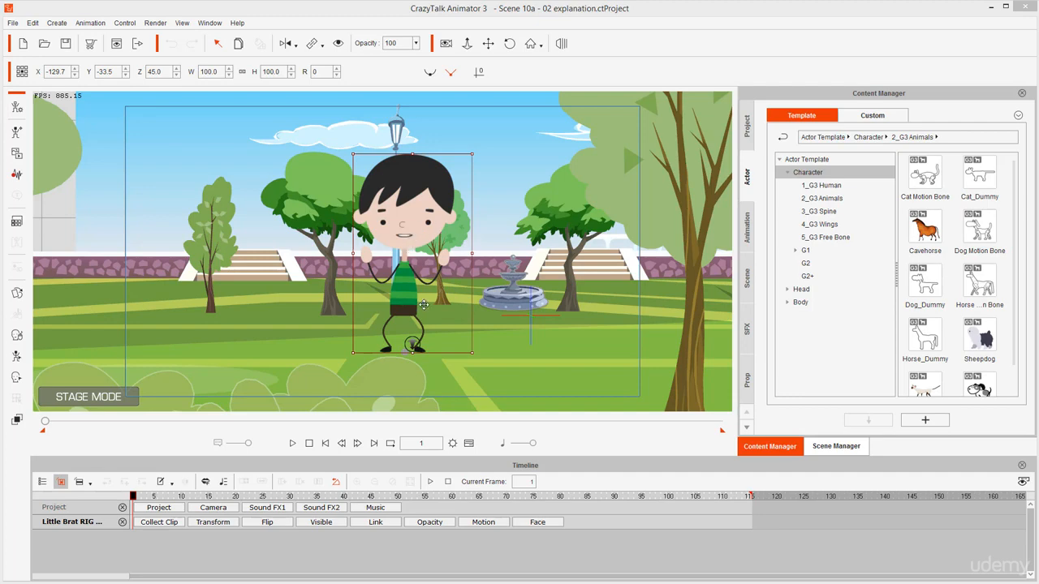
mouse_move(469, 237)
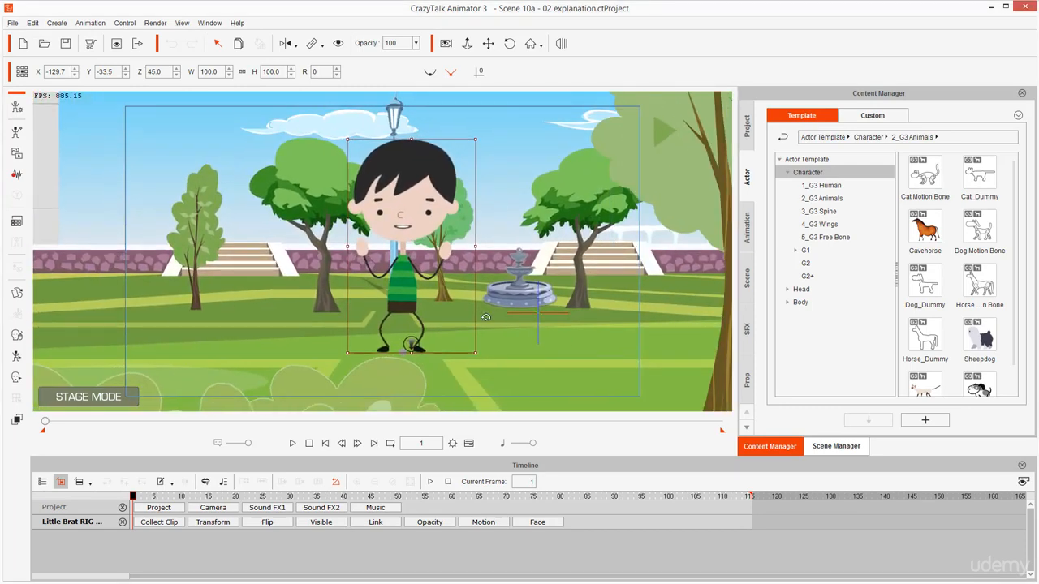
Expand the Little Brat's motion track to reveal clips like F_Yay and F_Excited.
click(483, 522)
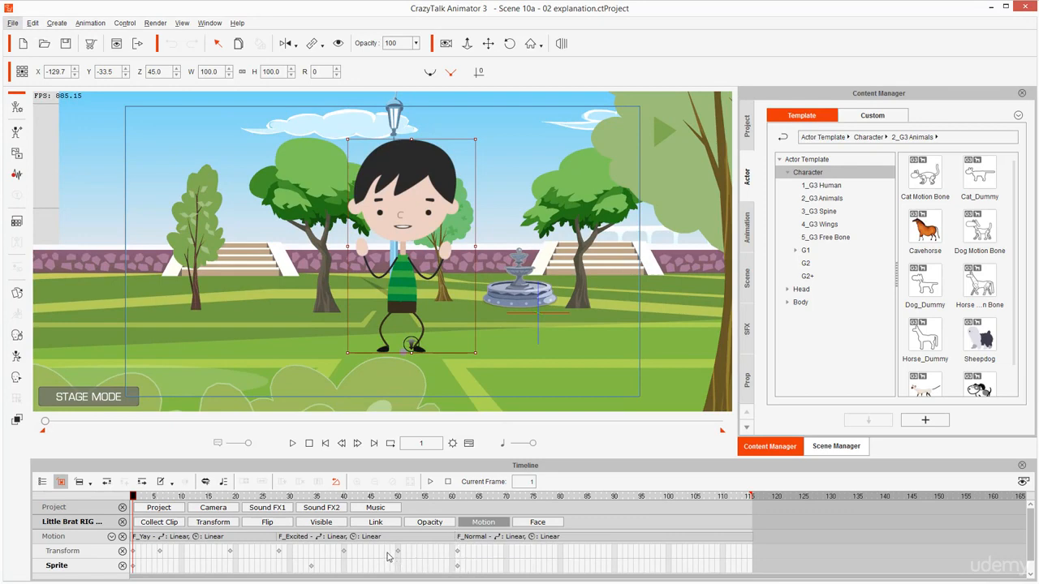
mouse_move(392, 287)
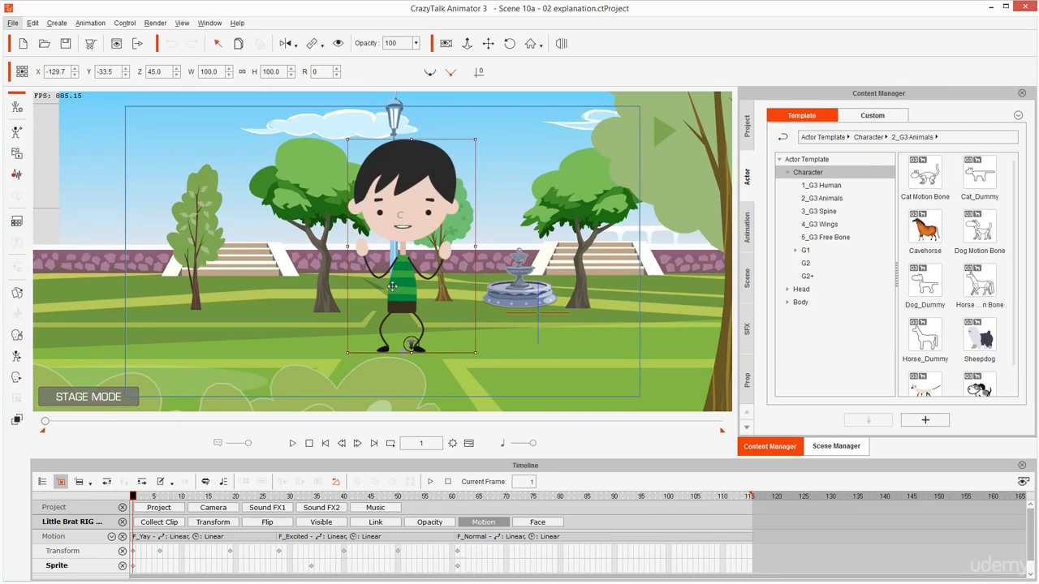
mouse_move(455, 272)
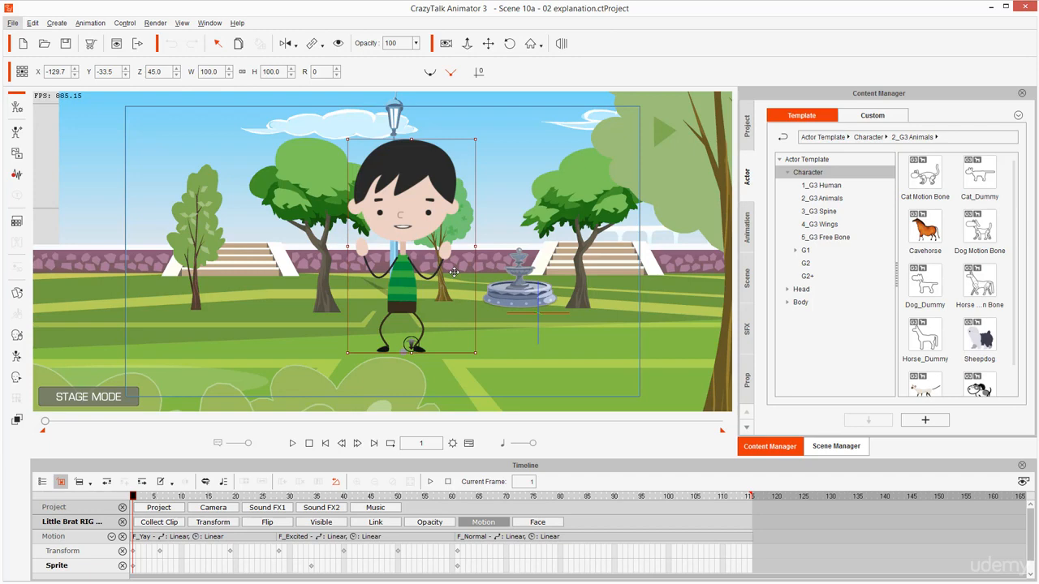
Pan and zoom the working camera in closer on the boy with Alt navigation.
key(alt)
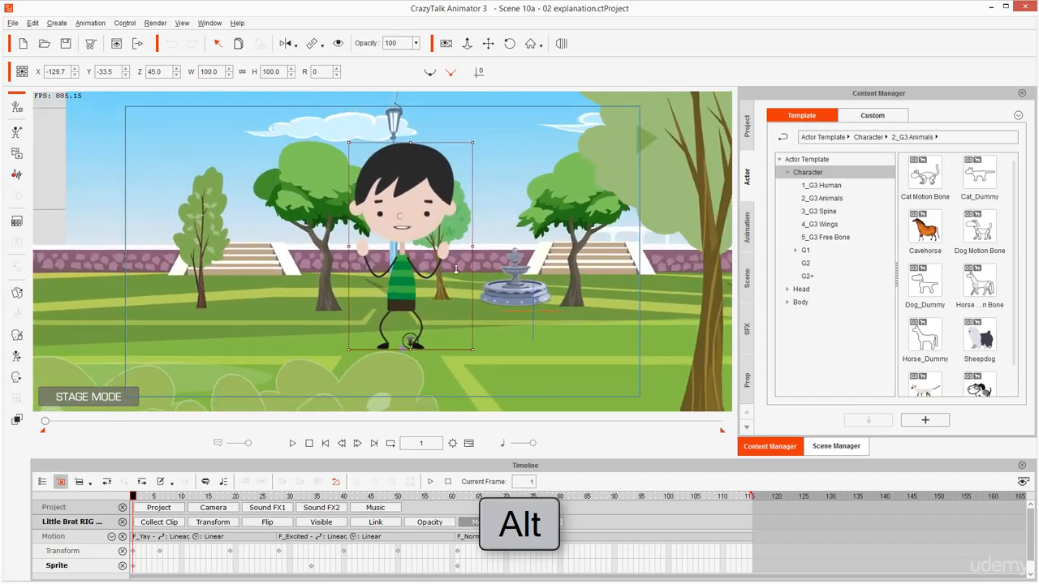
key(alt)
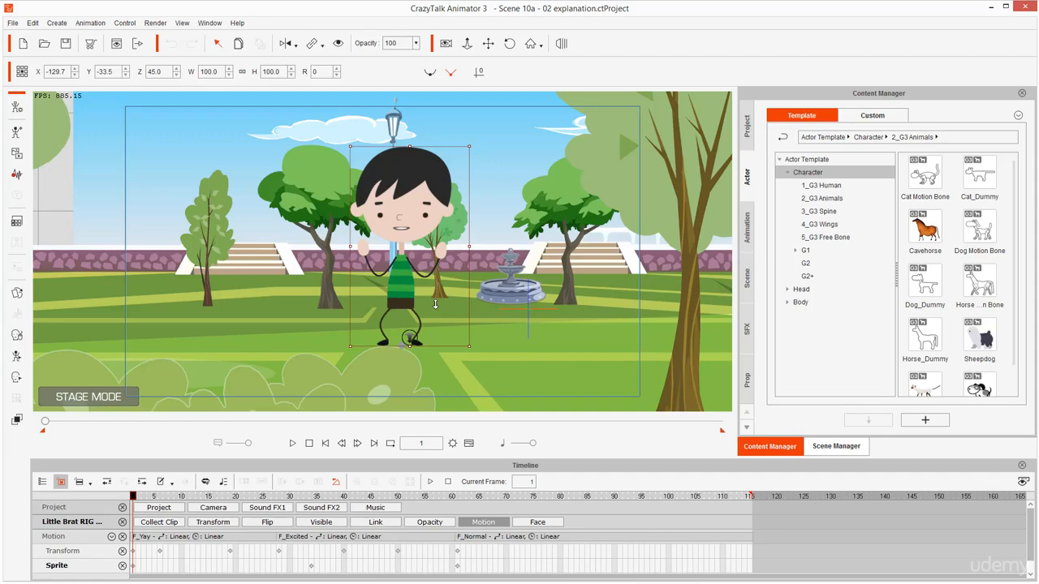
key(alt)
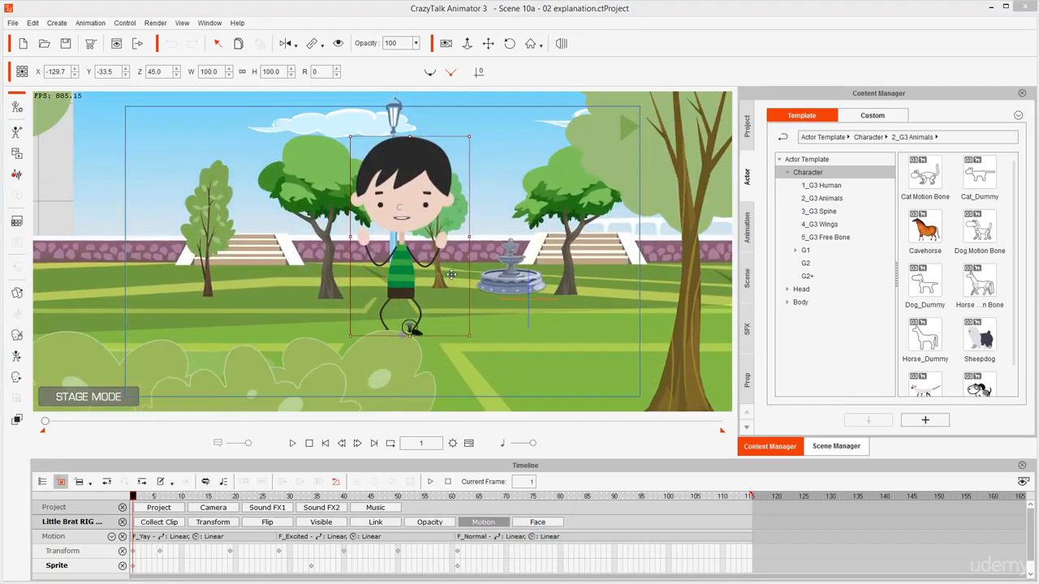
key(alt)
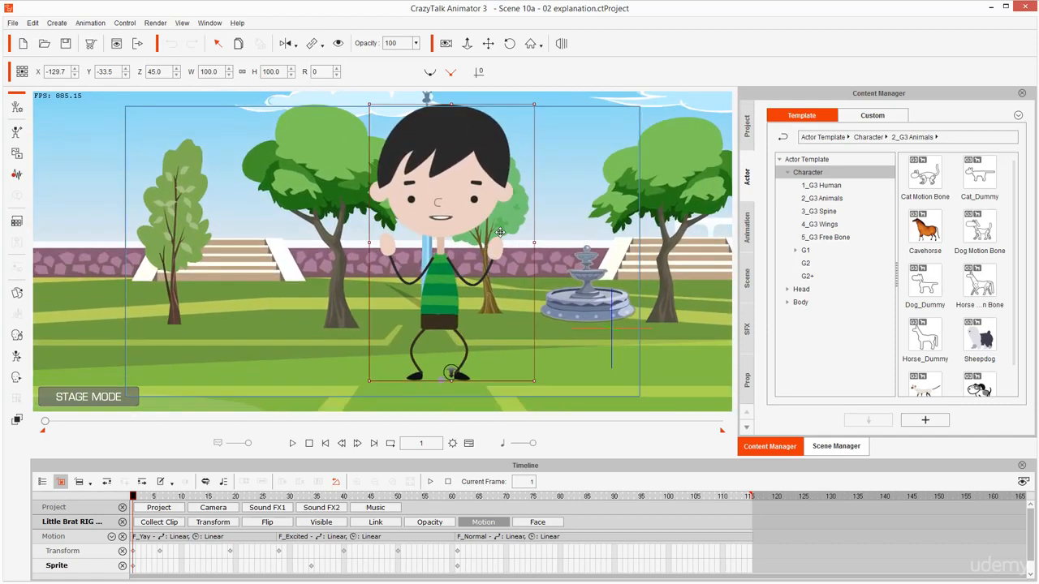
mouse_move(511, 237)
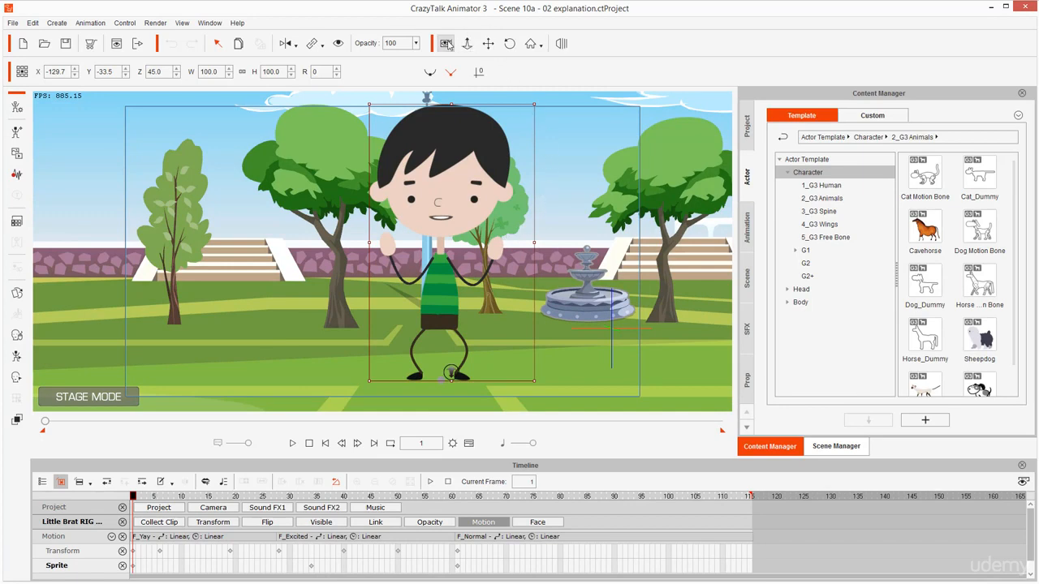
Toggle camera mode to show the wide park shot with the REC indicator.
click(445, 43)
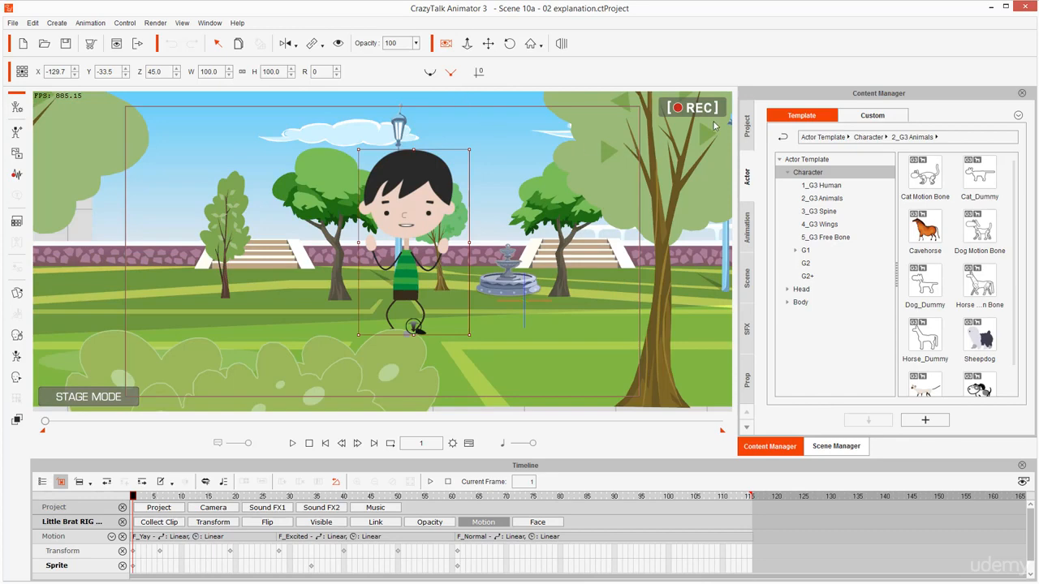
mouse_move(611, 142)
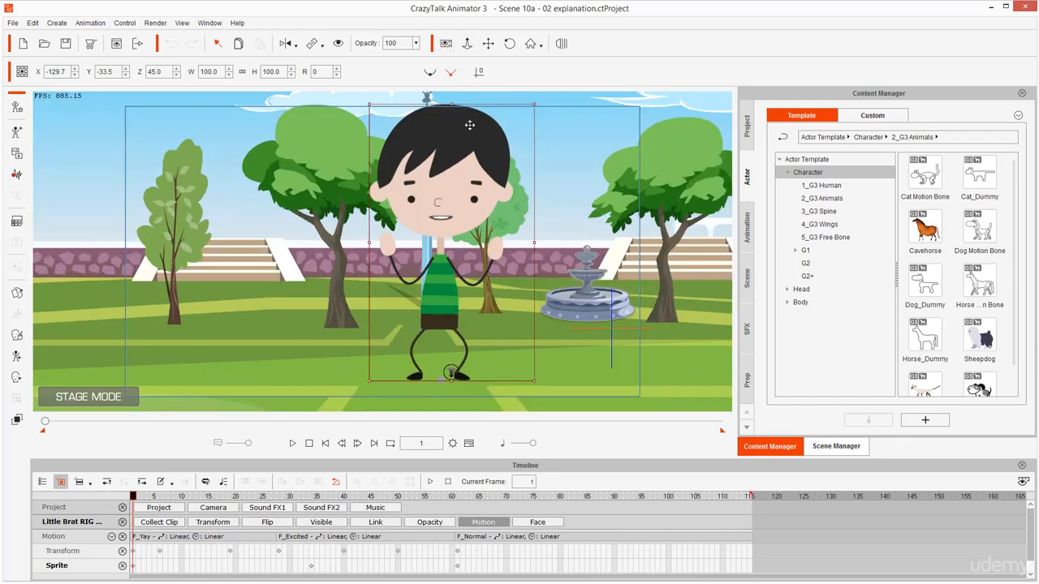
click(445, 44)
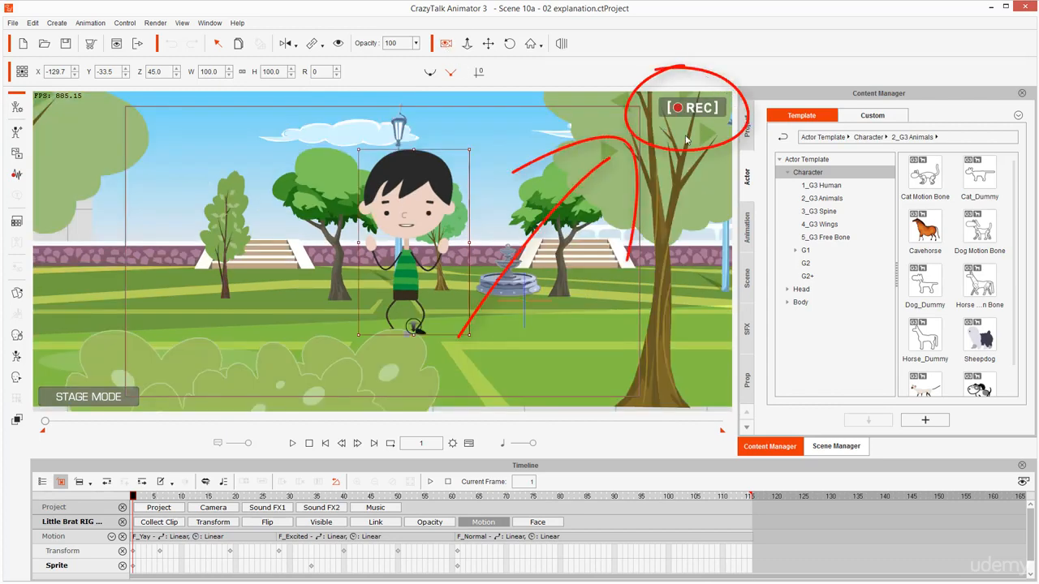
mouse_move(615, 116)
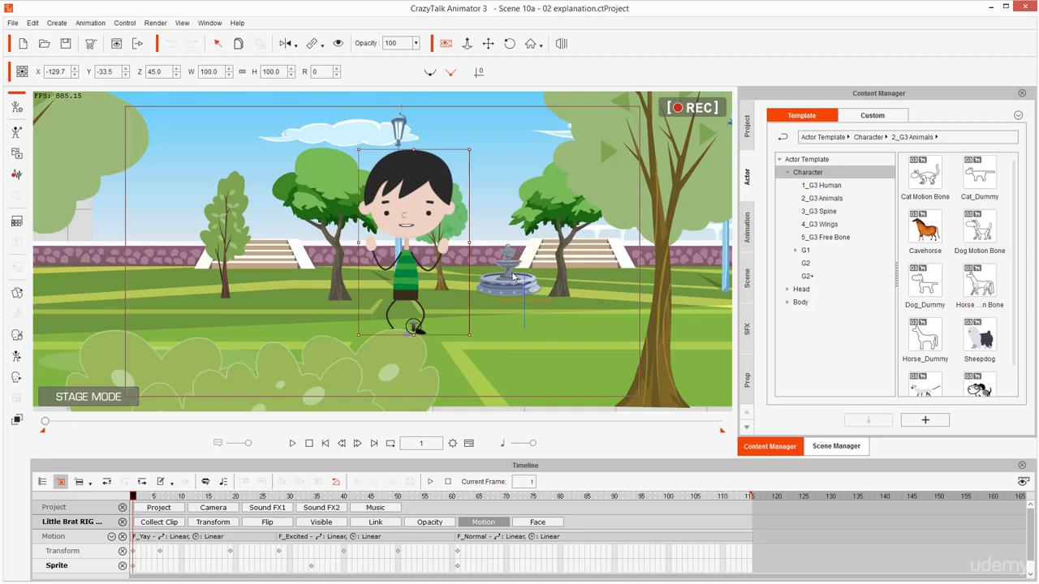
mouse_move(428, 206)
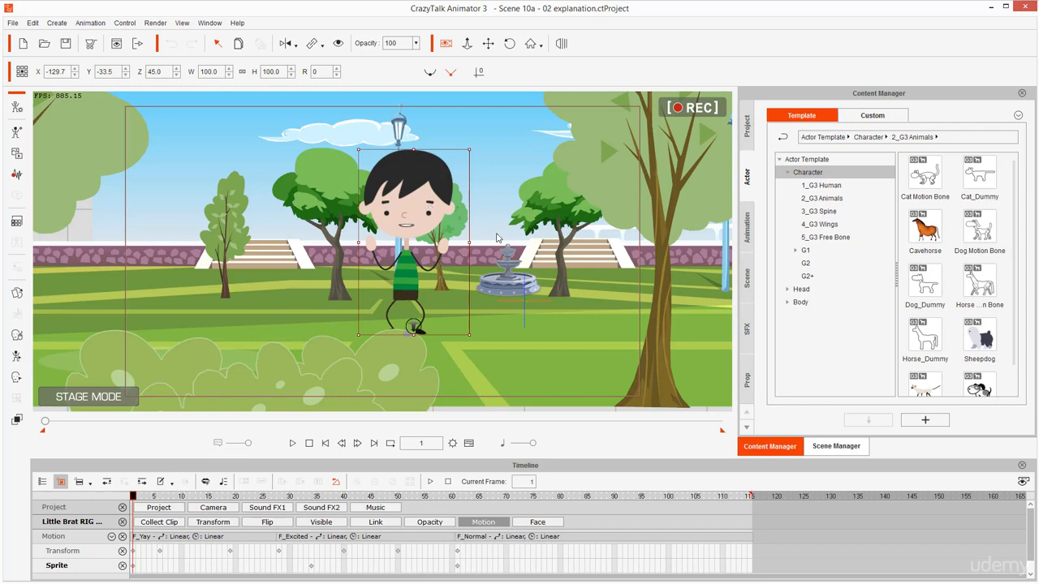
mouse_move(505, 230)
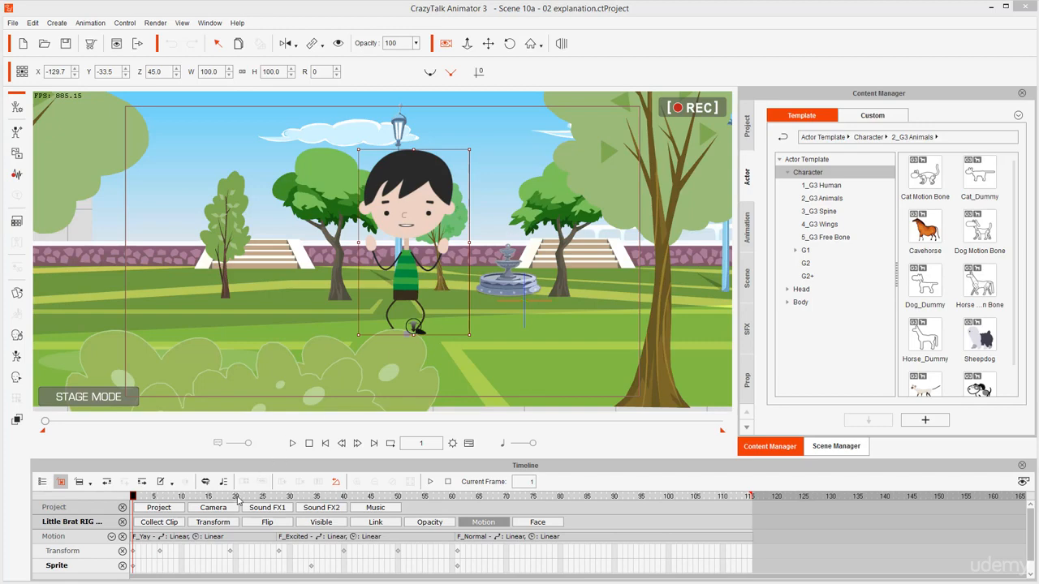
Move the playhead to frame 45 on the timeline ruler.
click(261, 496)
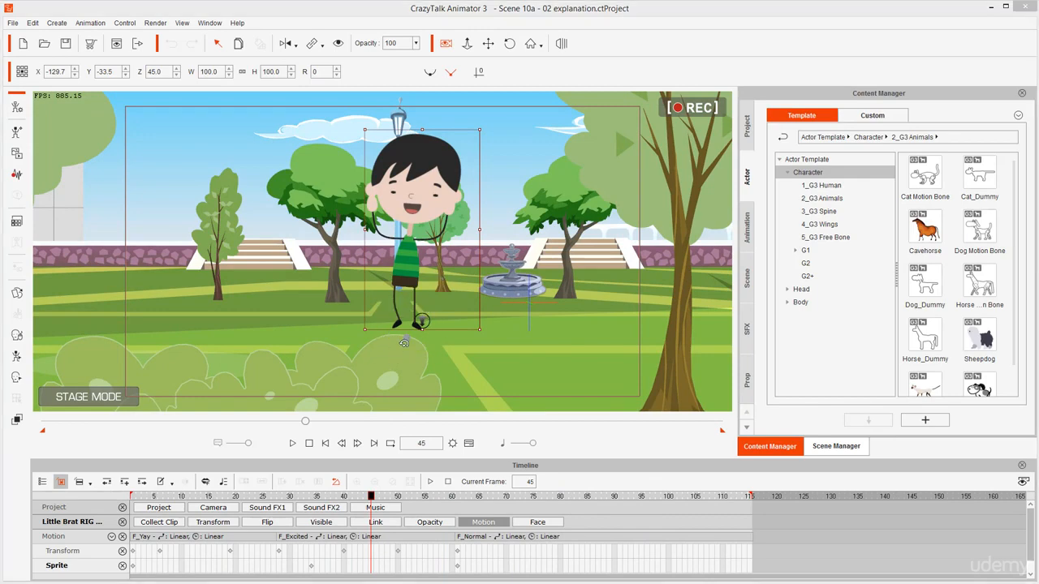
mouse_move(656, 105)
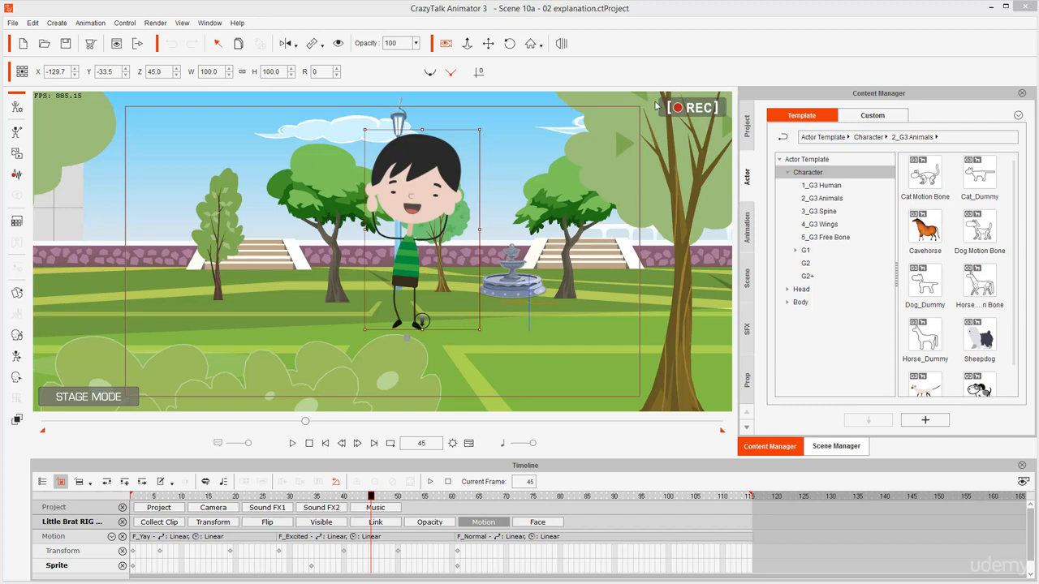
mouse_move(680, 129)
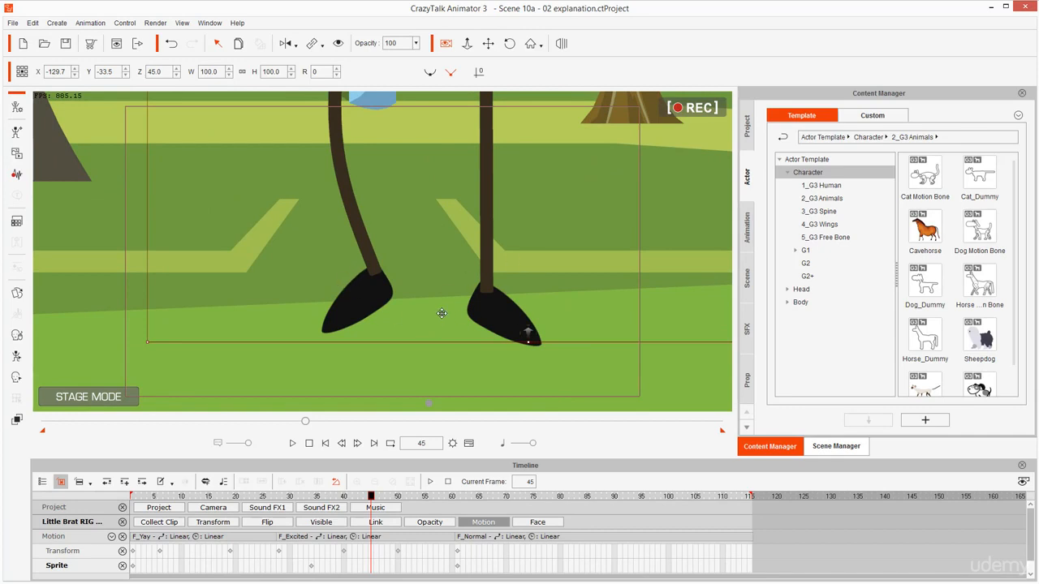
mouse_move(374, 324)
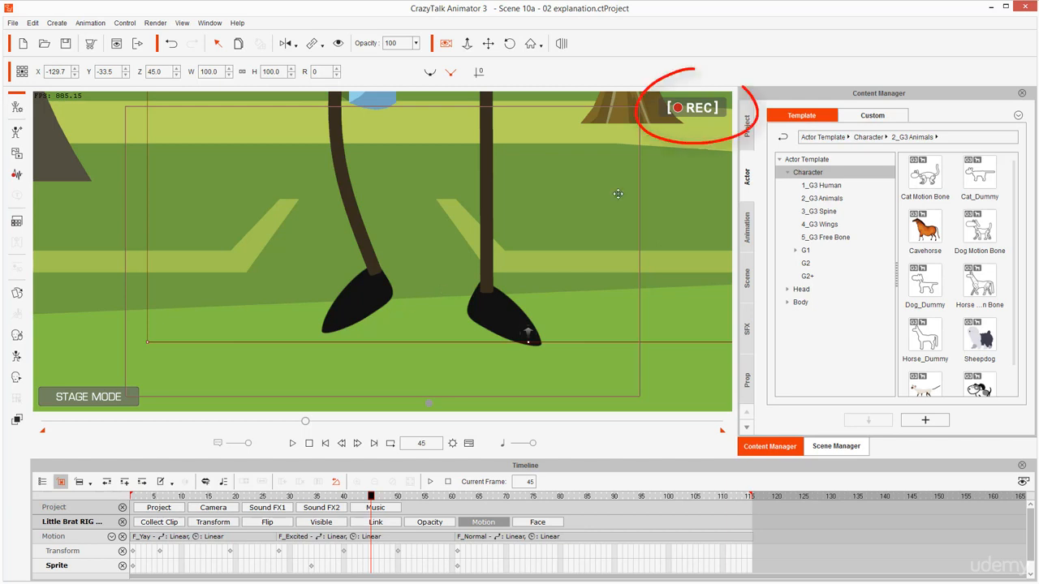
mouse_move(671, 129)
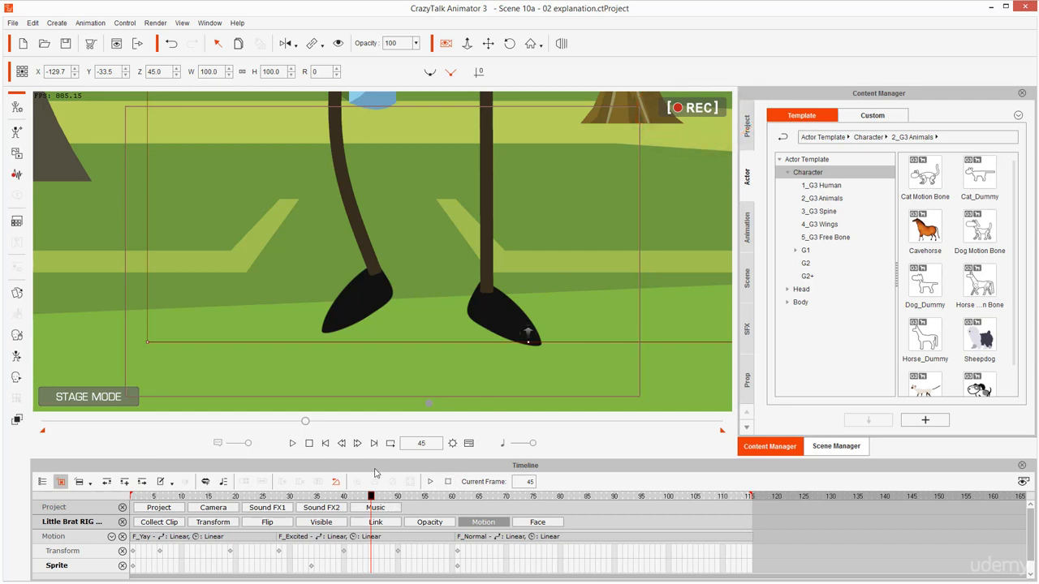
mouse_move(575, 366)
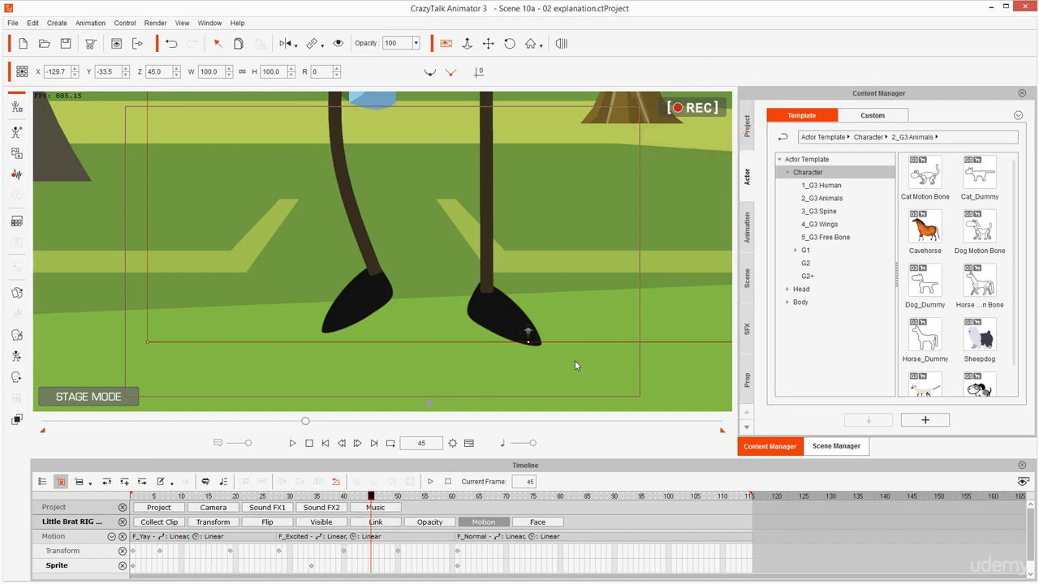
mouse_move(648, 194)
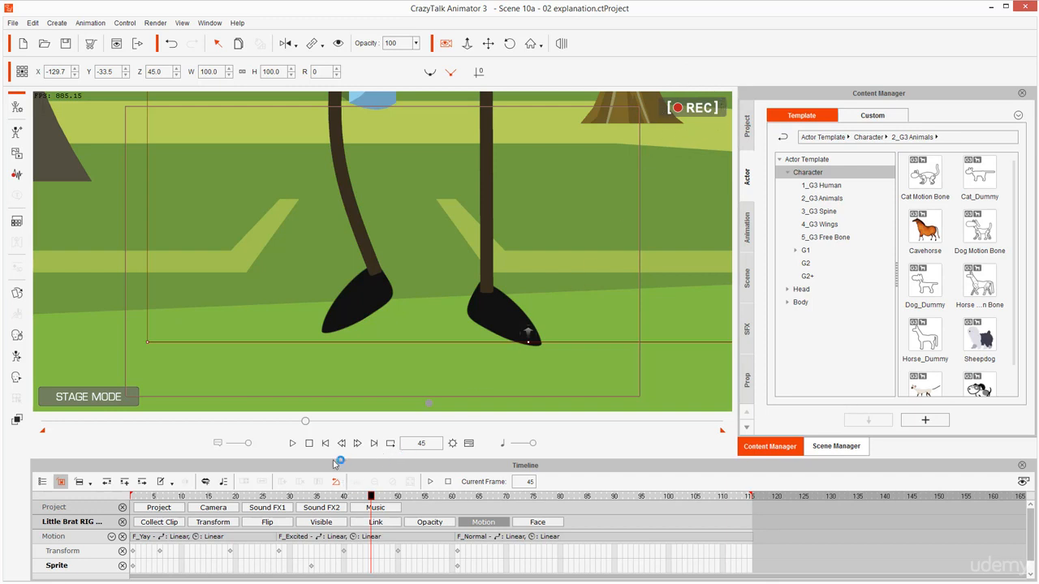
click(325, 443)
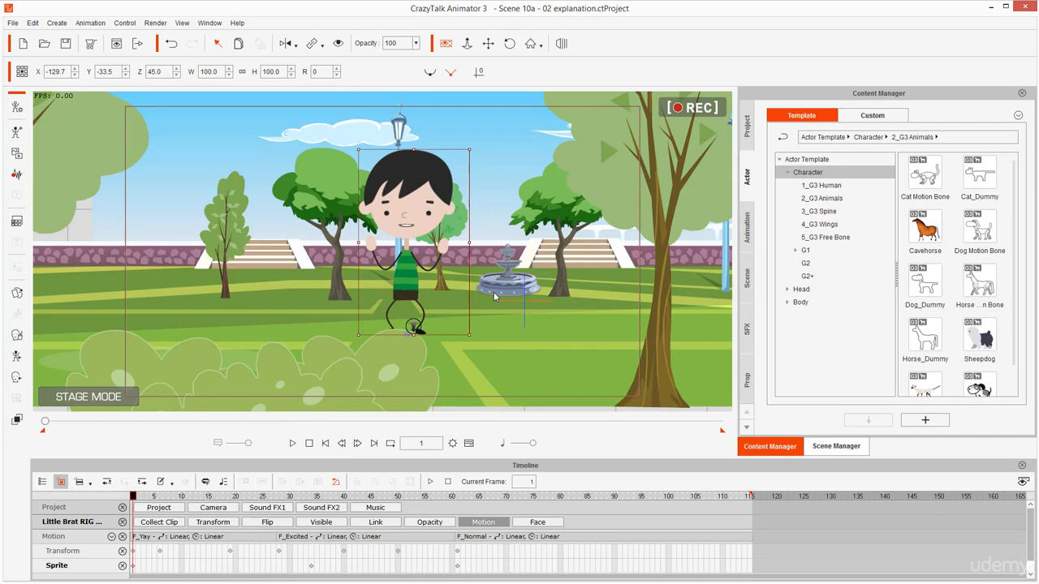
mouse_move(366, 410)
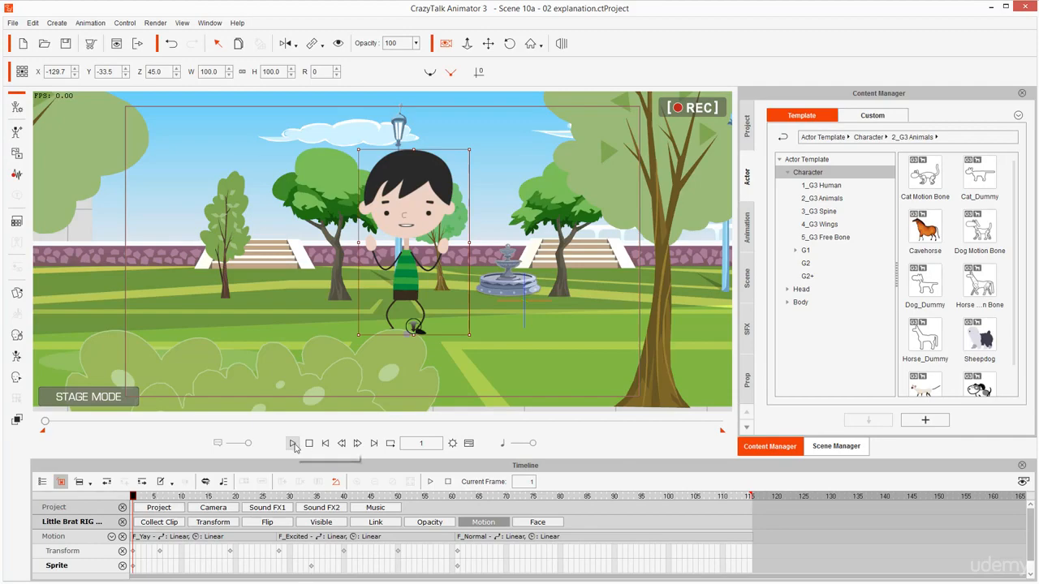
click(292, 444)
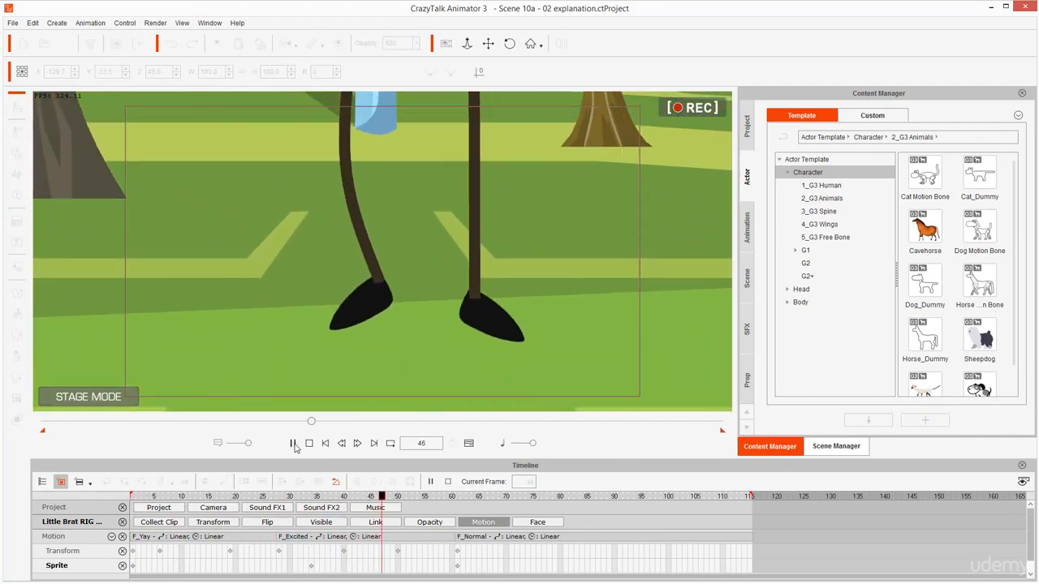
click(292, 444)
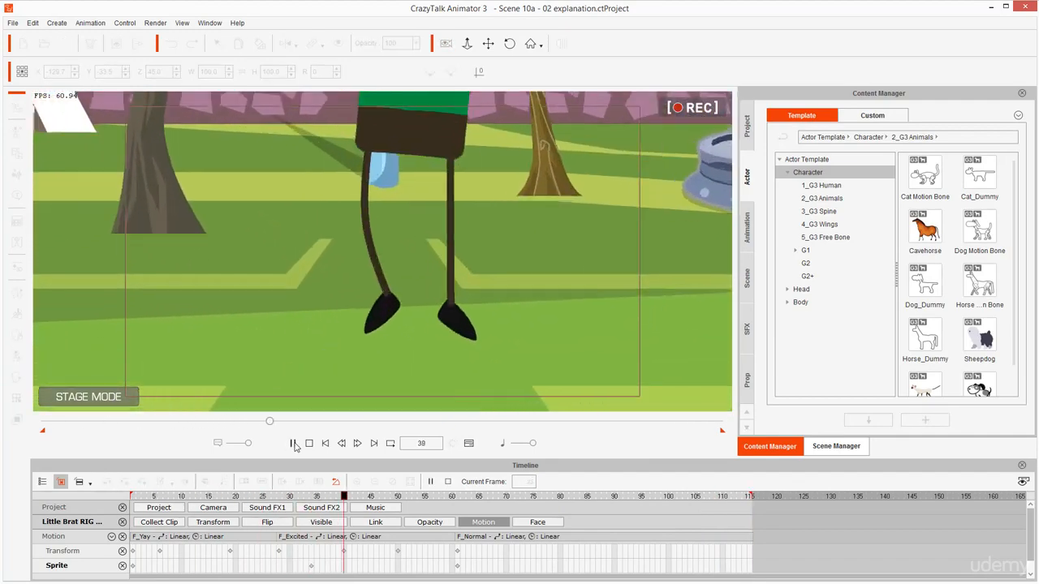
click(293, 443)
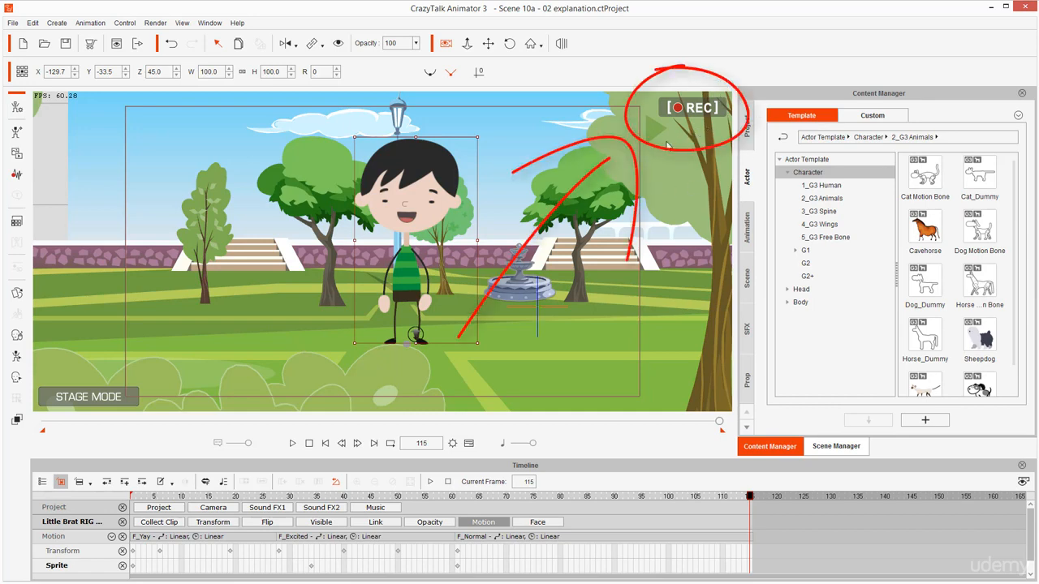
mouse_move(672, 200)
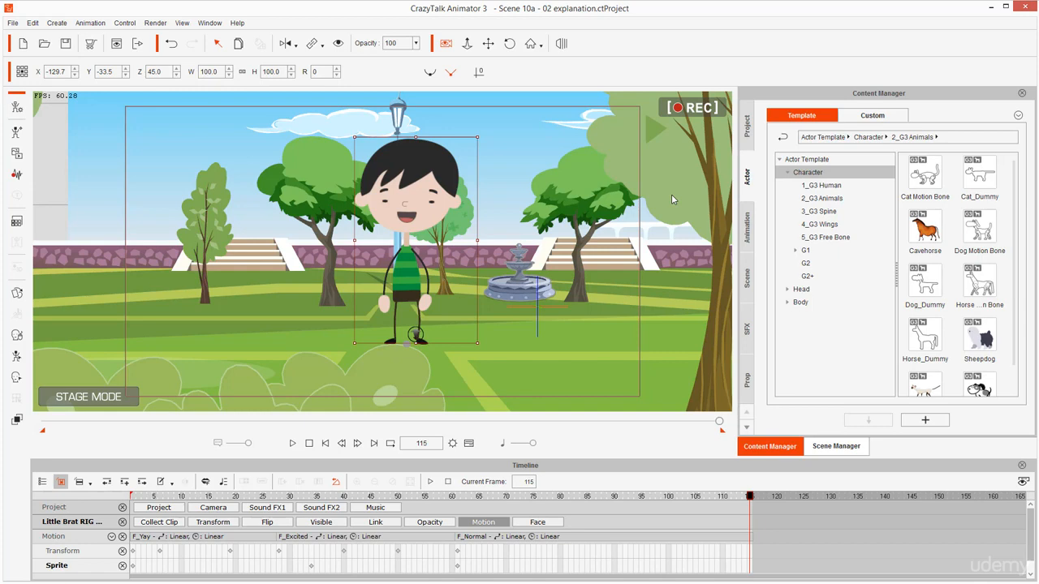
click(324, 443)
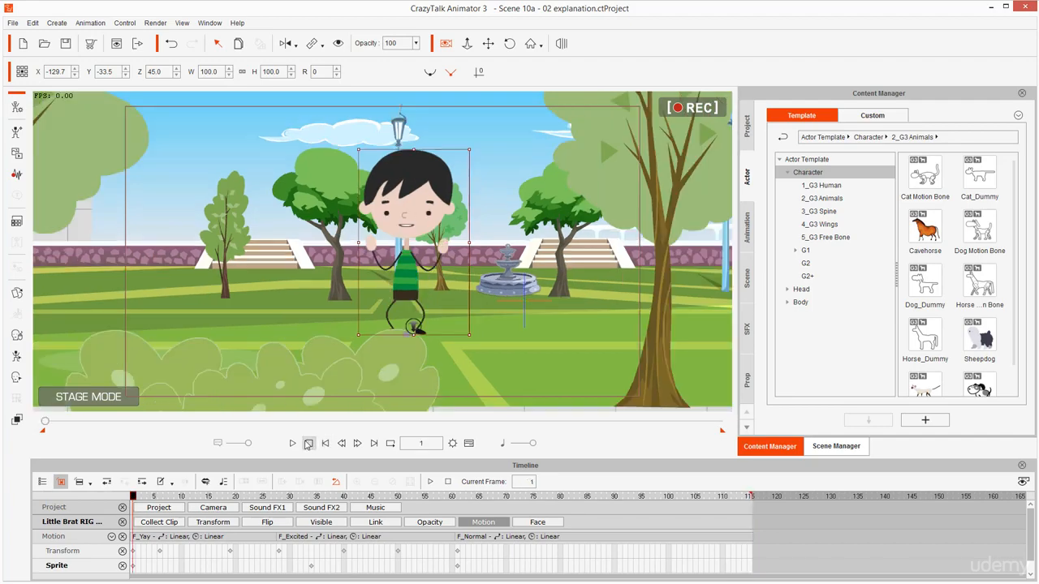
click(292, 443)
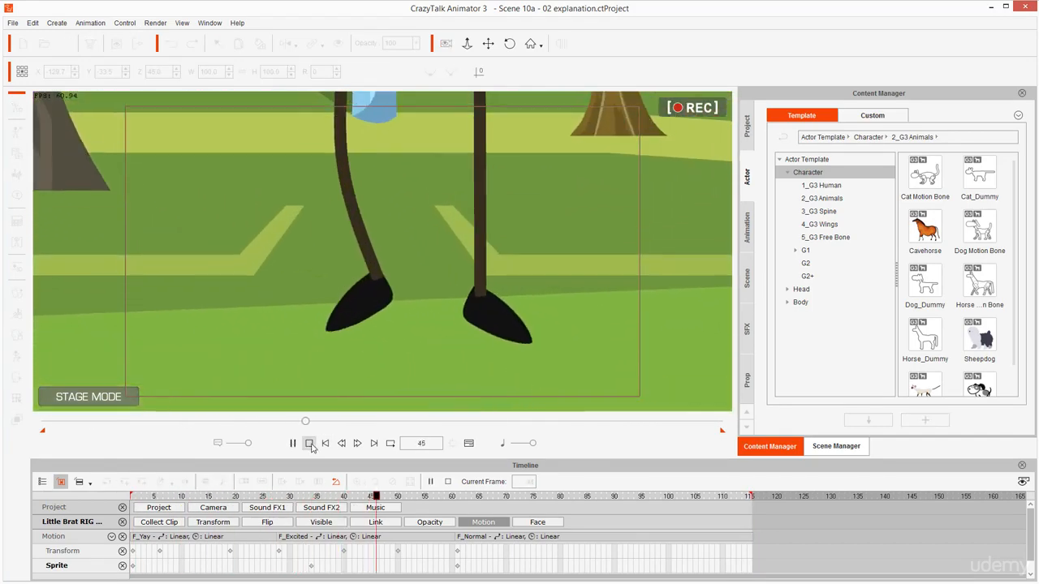
click(310, 443)
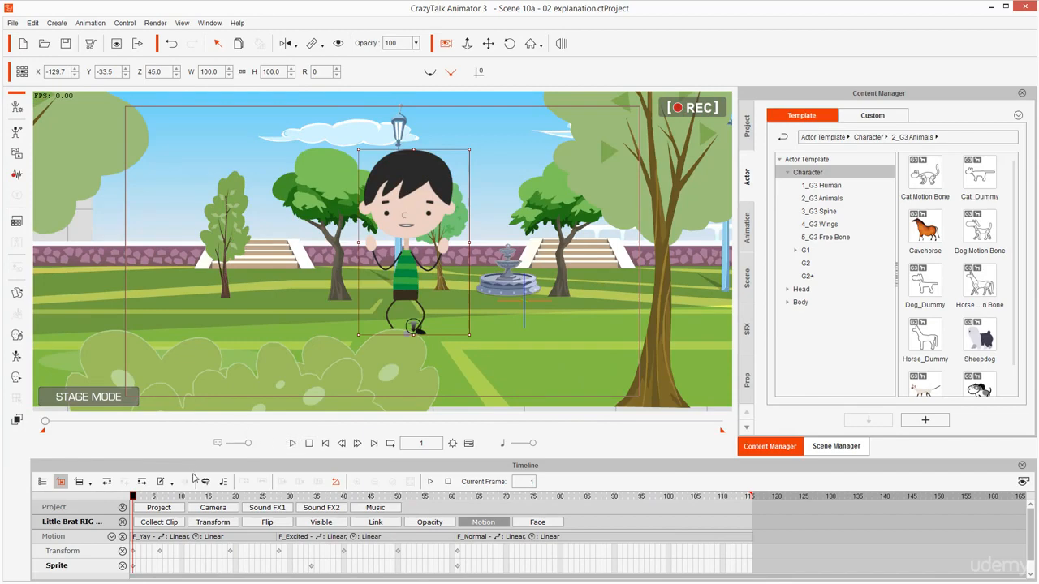
mouse_move(206, 481)
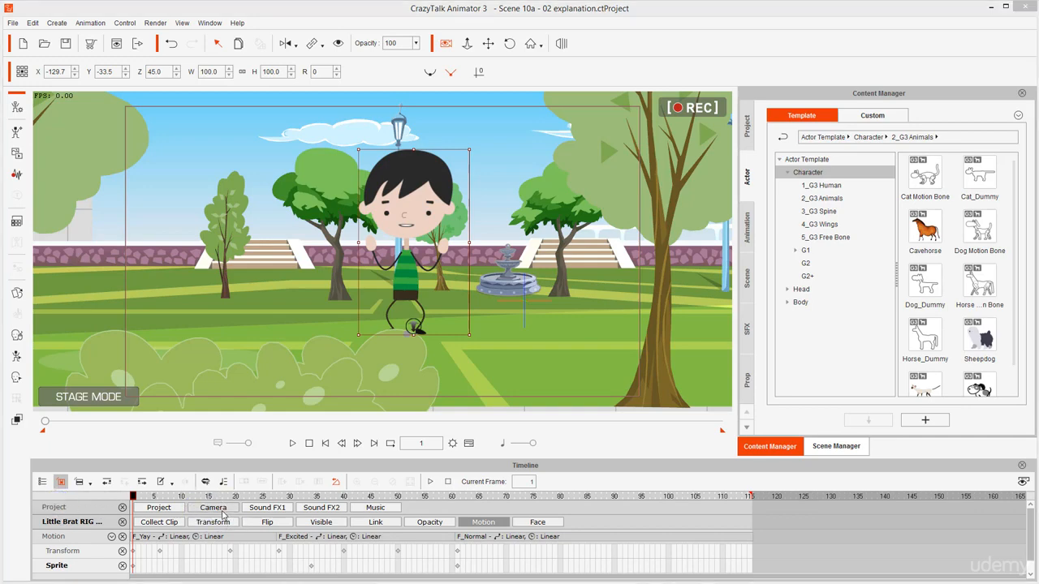
Expand the Camera track in the Project row and use the key navigation controls.
click(212, 507)
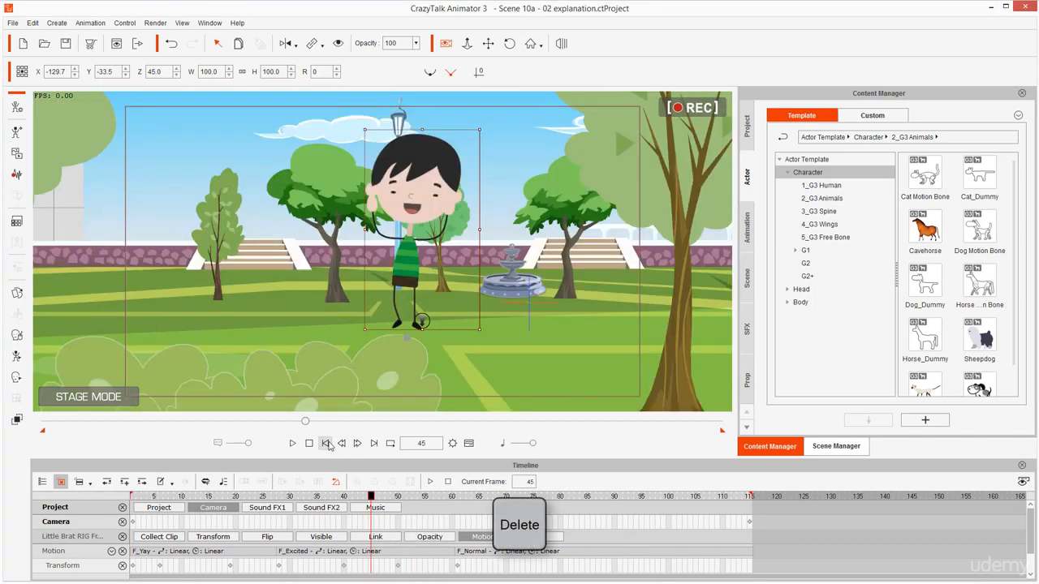
click(292, 443)
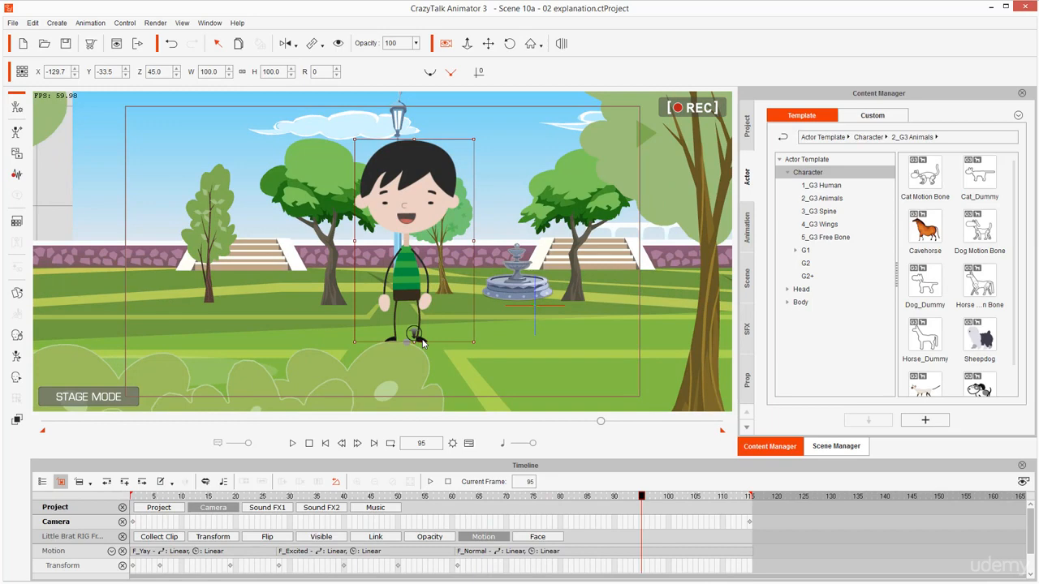
mouse_move(398, 130)
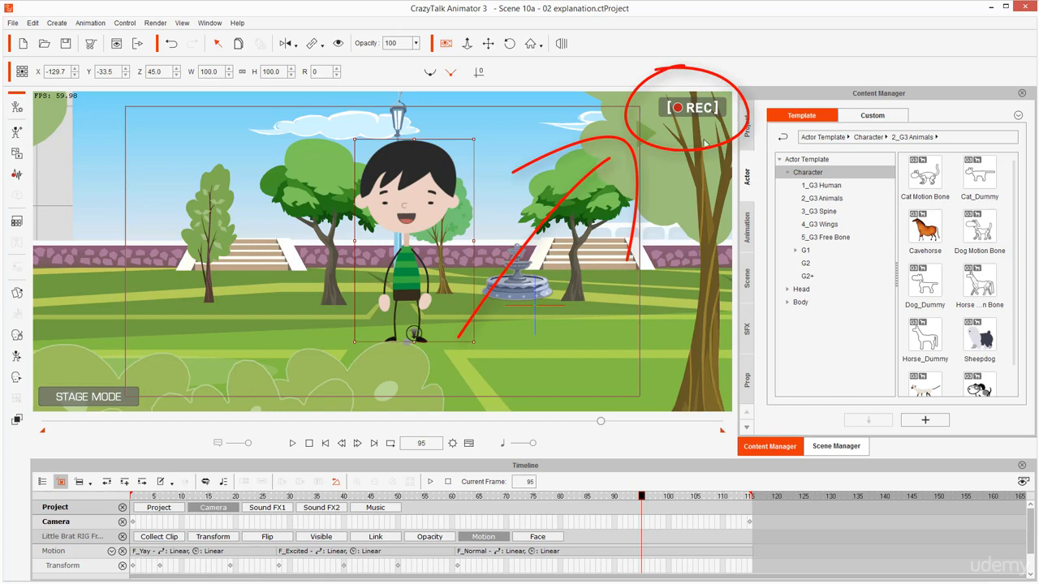
mouse_move(713, 158)
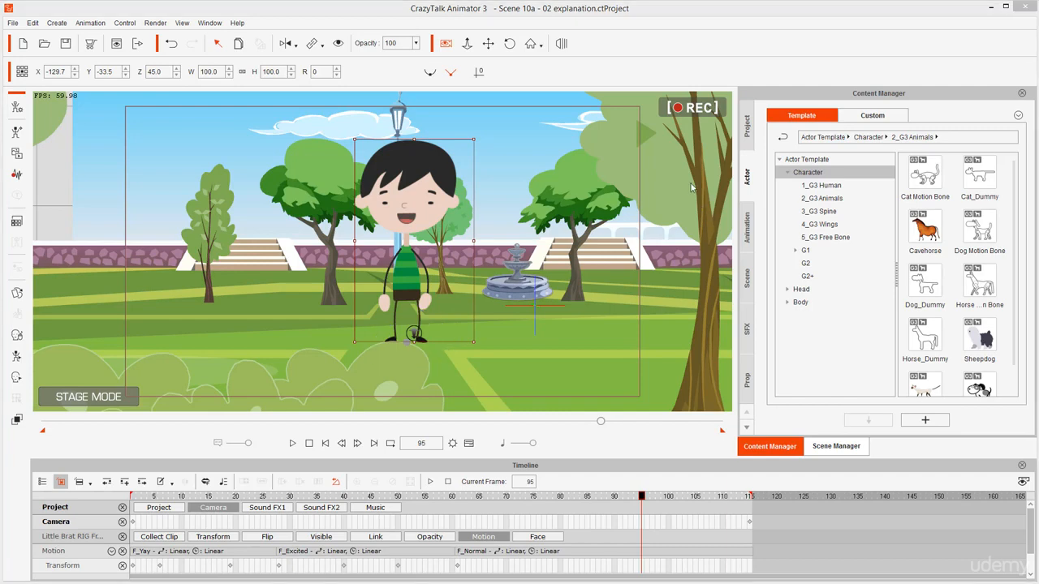
mouse_move(554, 96)
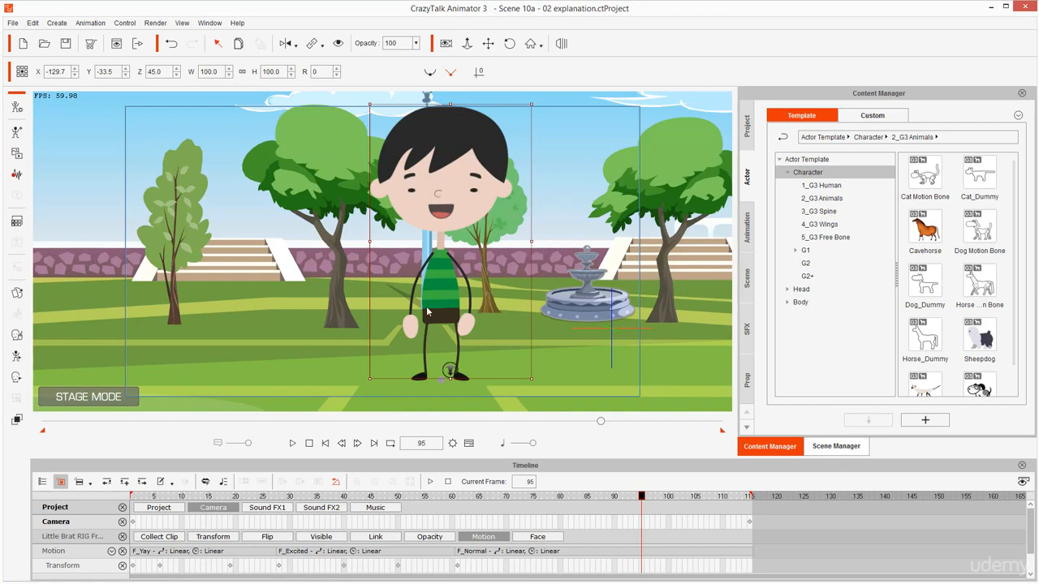
mouse_move(454, 246)
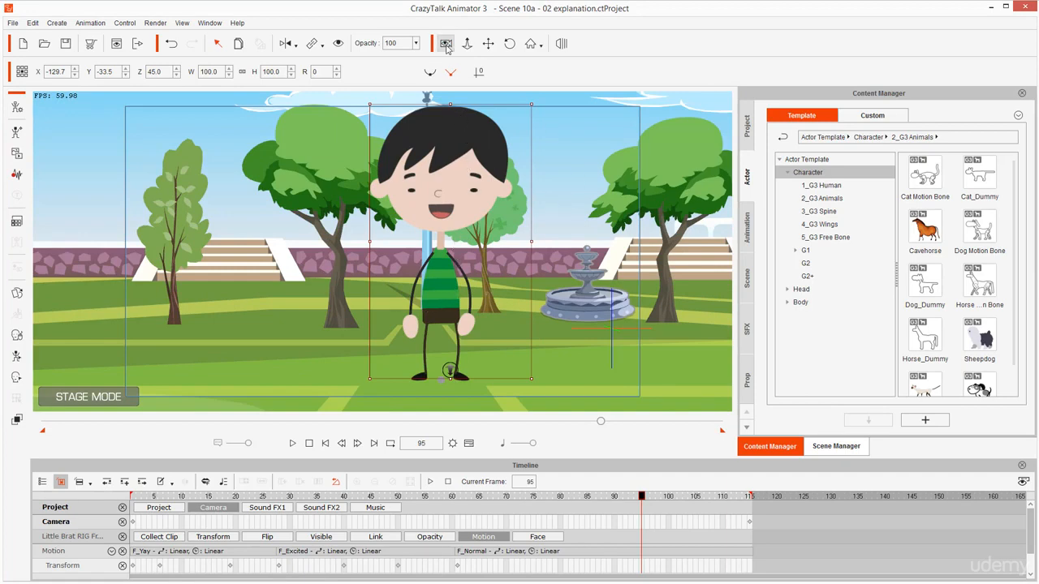
View frame 95 through the scene camera, showing a close-up of the boy's feet.
click(446, 43)
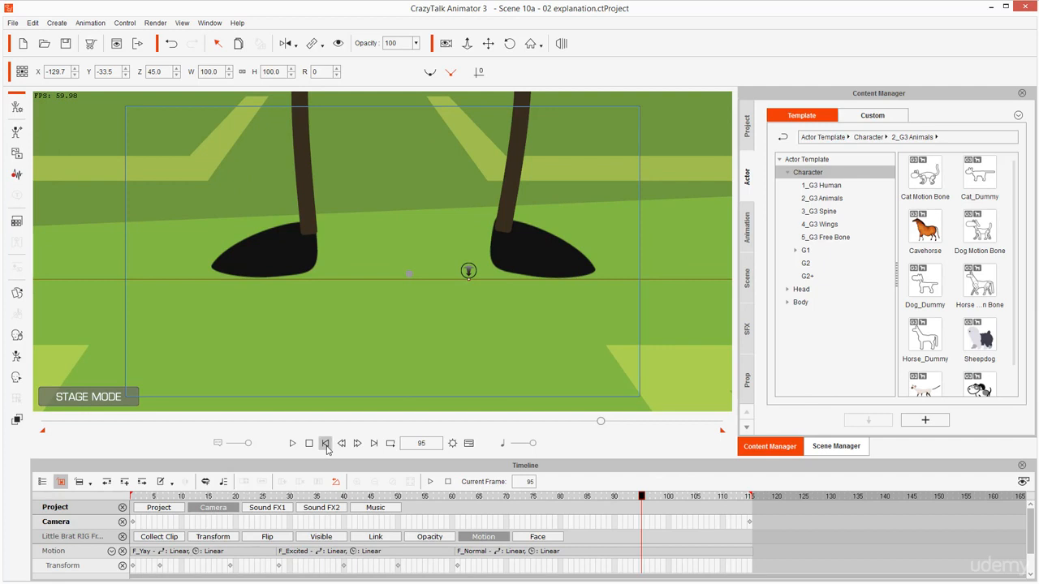
Rewind to the first frame and play the scene through to frame 115.
click(325, 444)
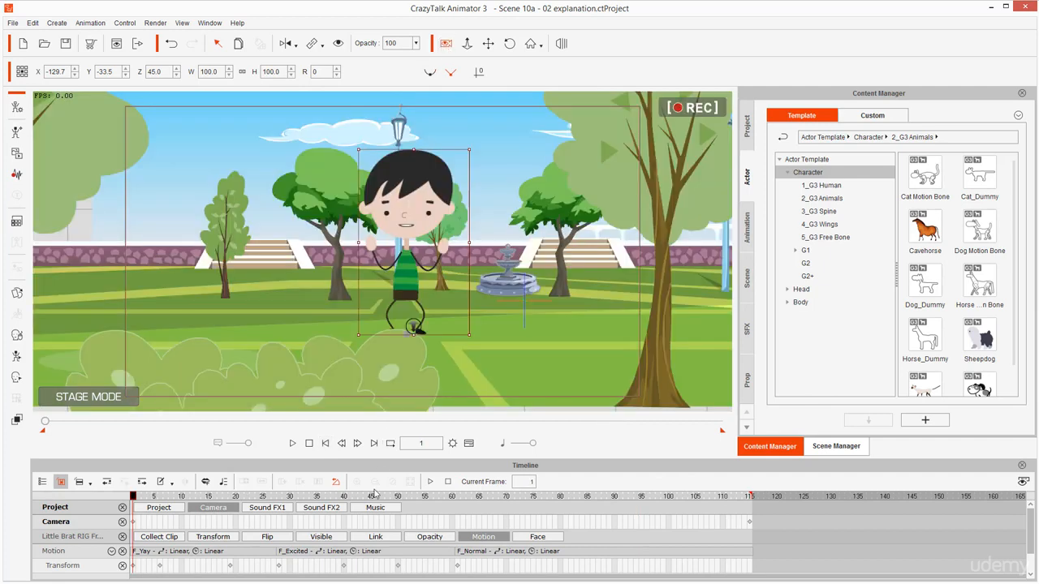
click(291, 443)
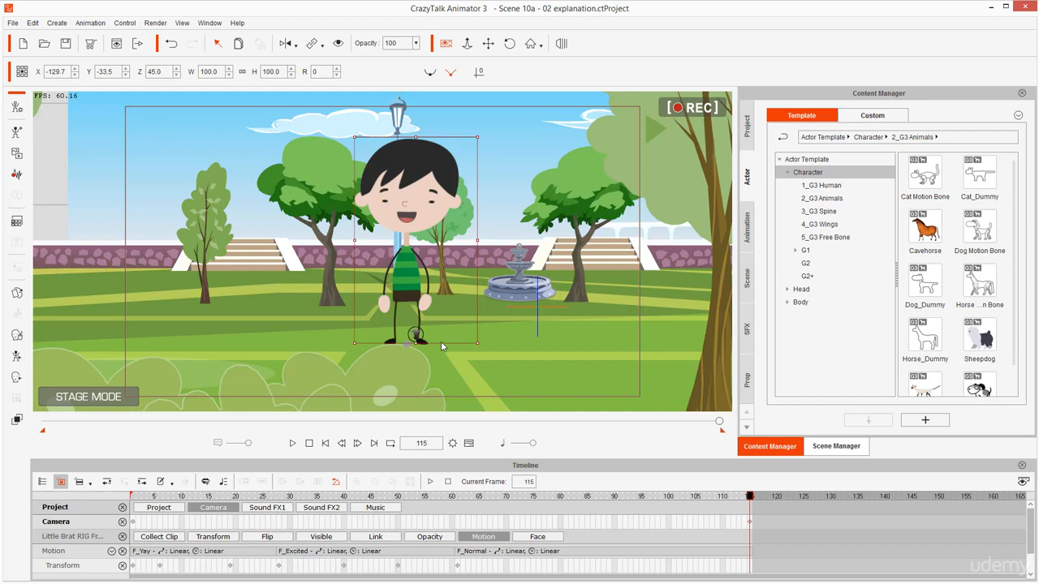
mouse_move(466, 258)
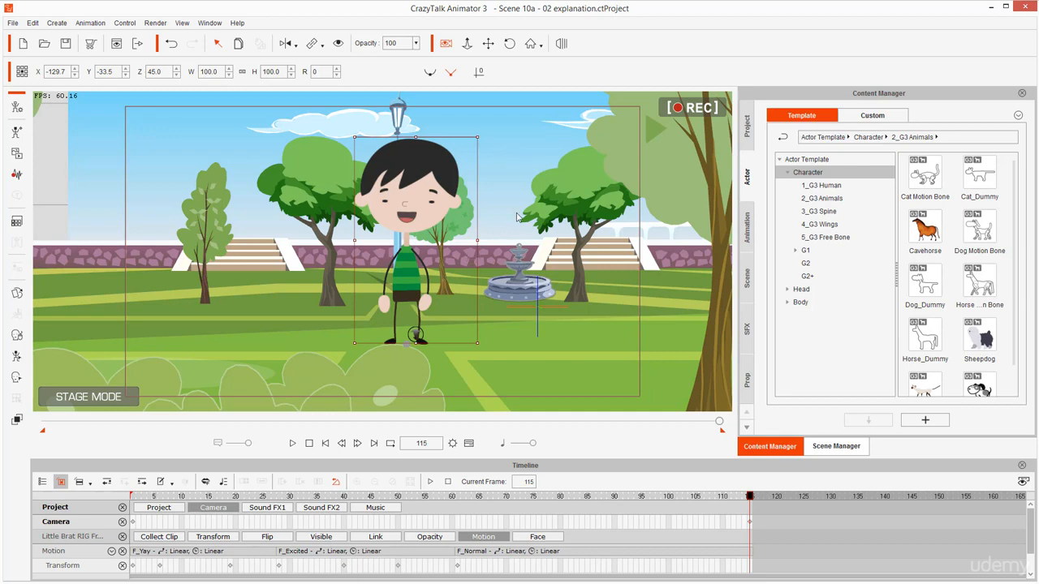
mouse_move(505, 163)
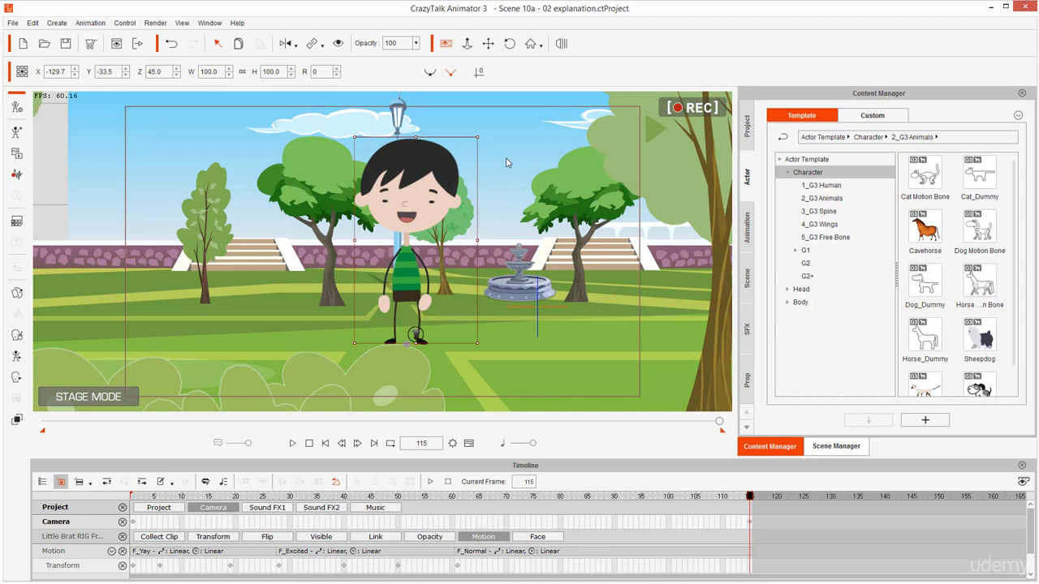
mouse_move(496, 209)
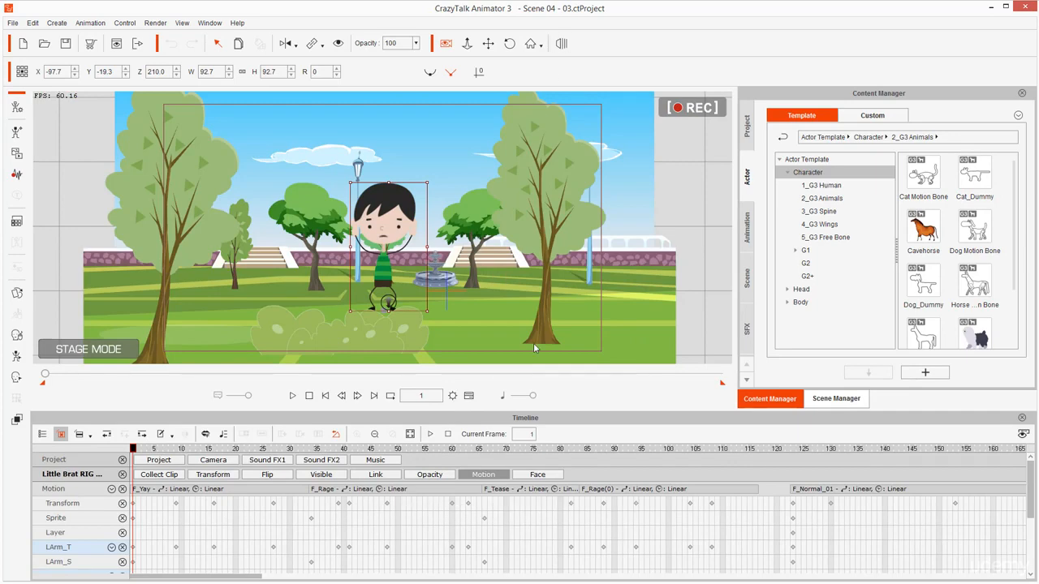
mouse_move(643, 456)
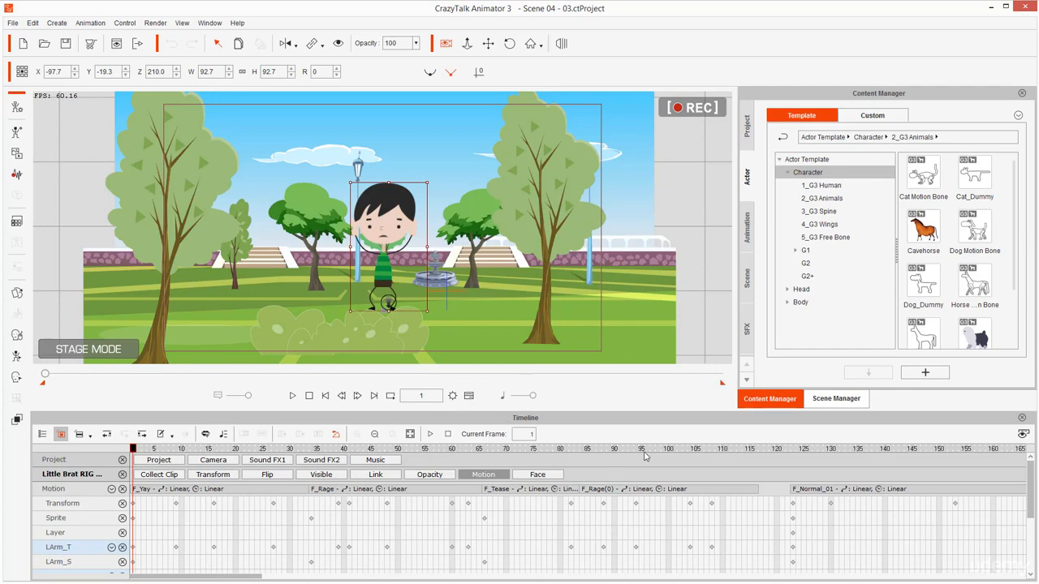
mouse_move(508, 518)
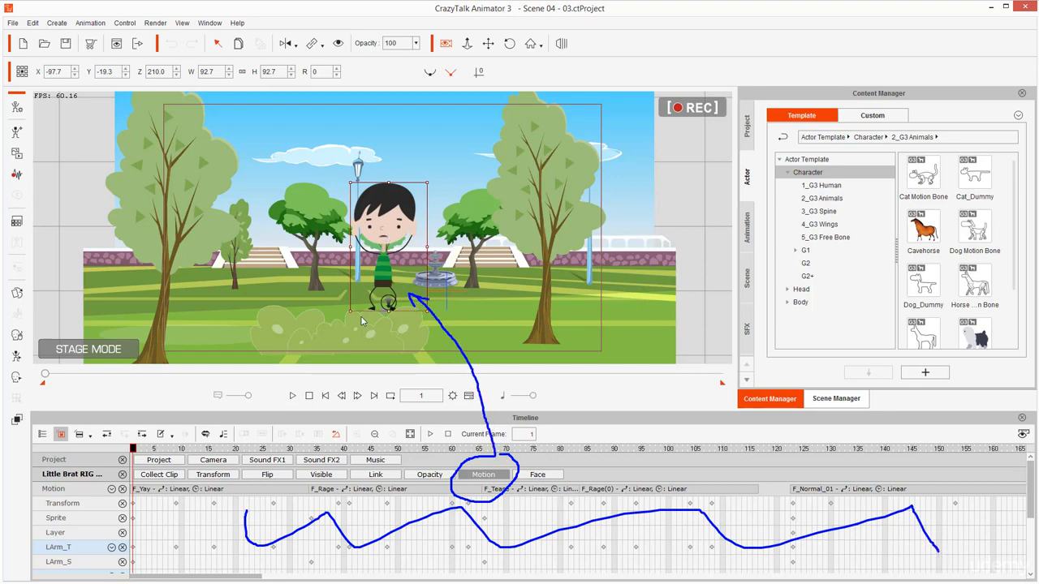
mouse_move(421, 312)
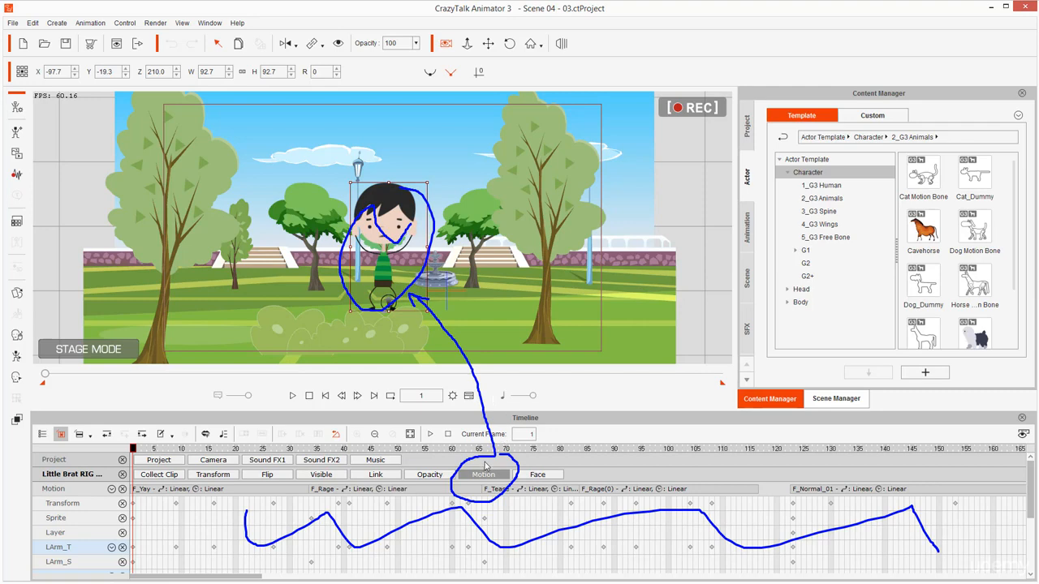
mouse_move(433, 342)
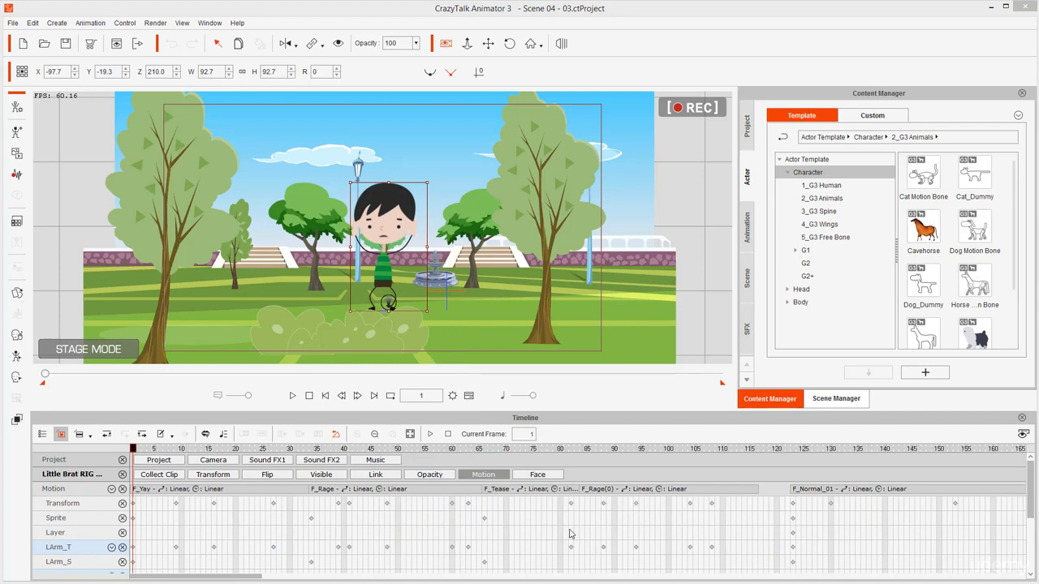
Advance to frame 89 and pan the timeline right toward keyframes past frame 185.
key(alt)
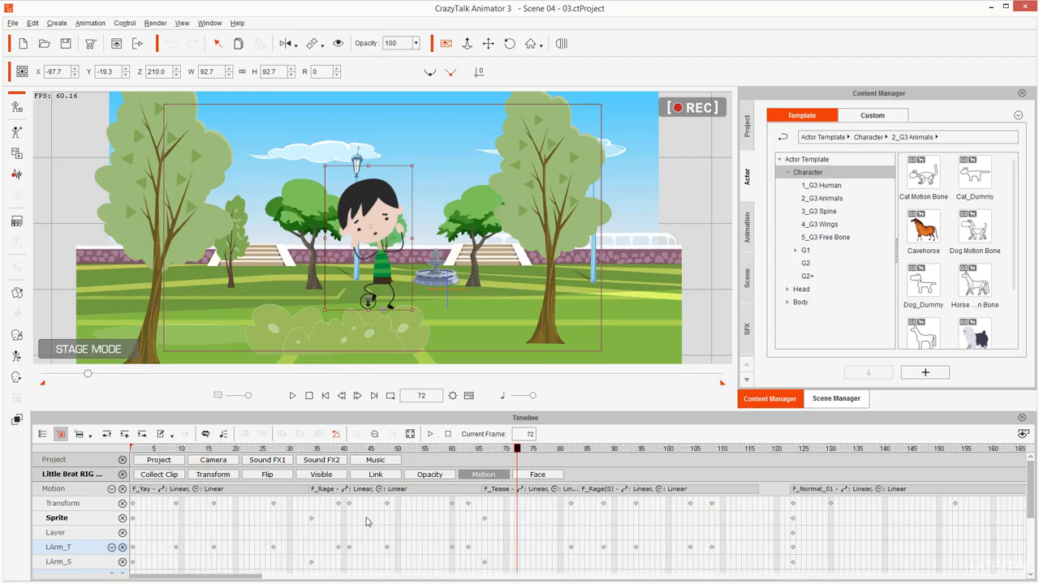
key(alt)
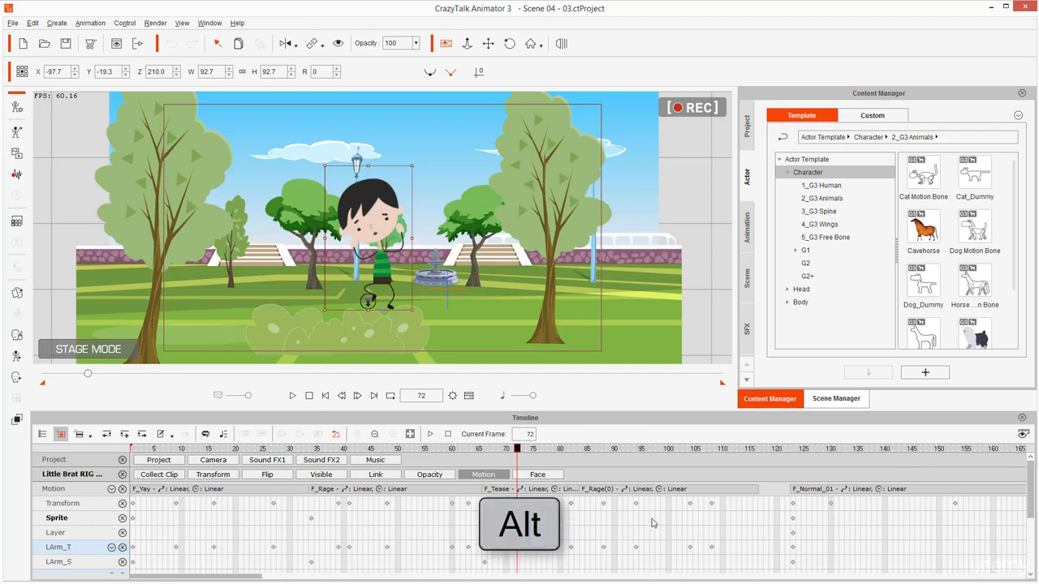
scroll(right, 3)
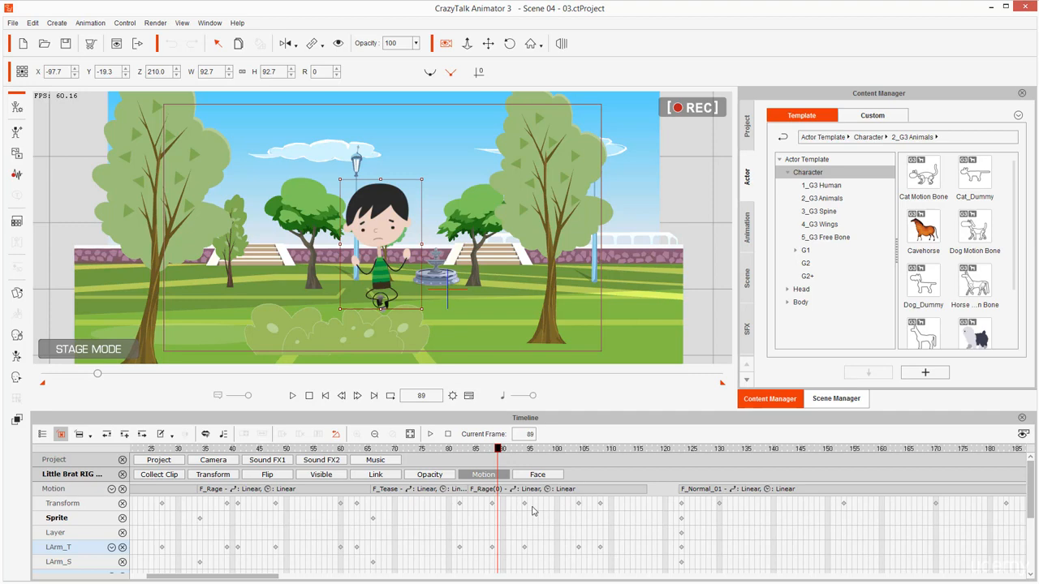
mouse_move(549, 509)
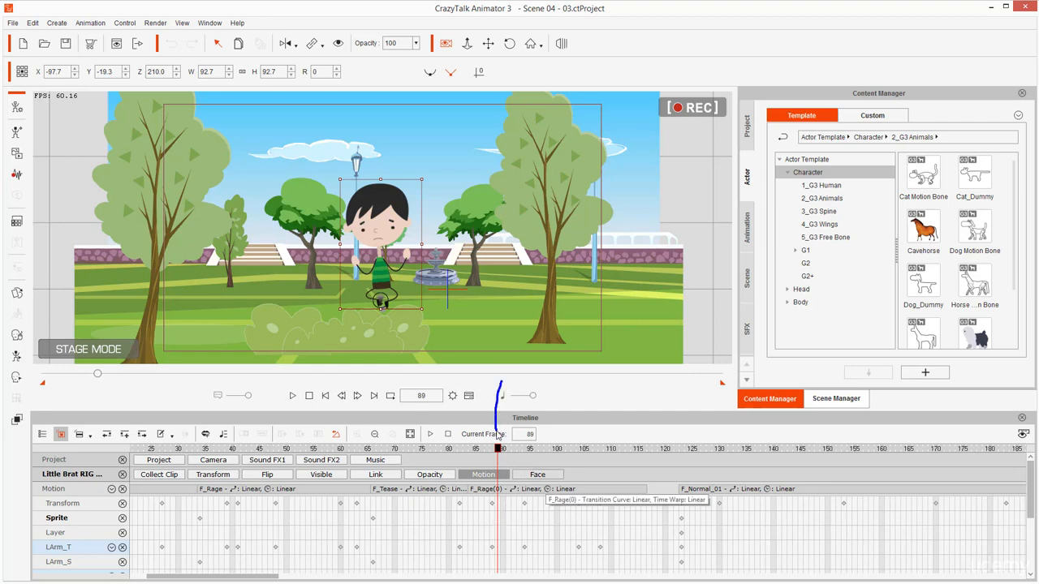
mouse_move(523, 509)
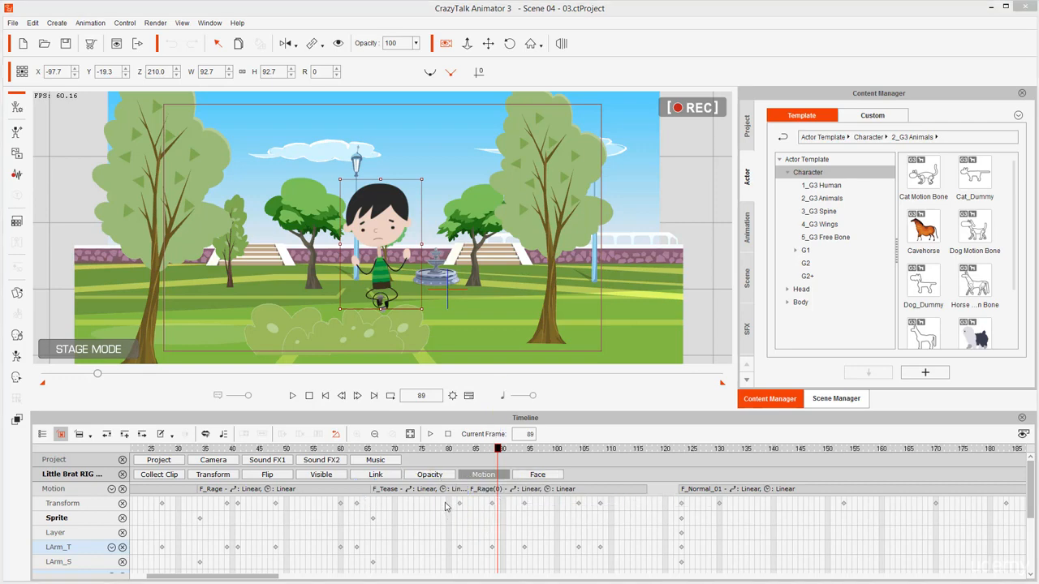
Select the Transform track and step between its keyframes, landing on frame 48.
click(449, 448)
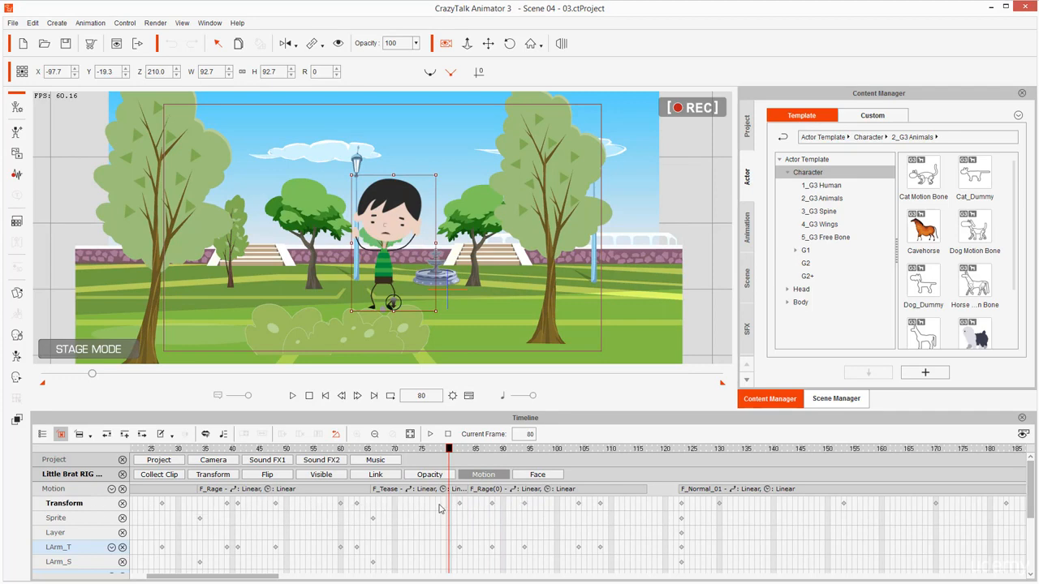
key(Tab)
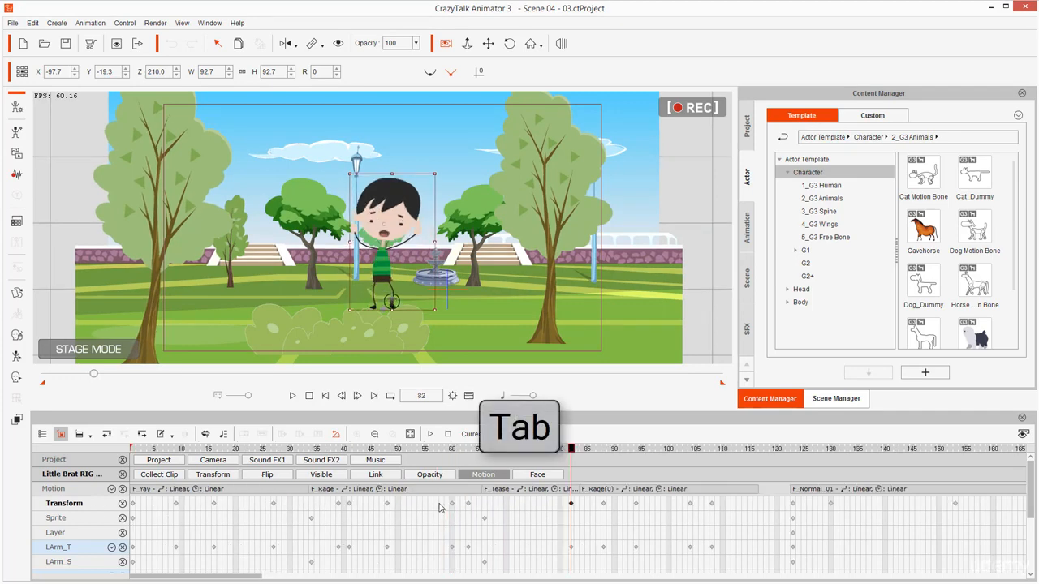
mouse_move(570, 502)
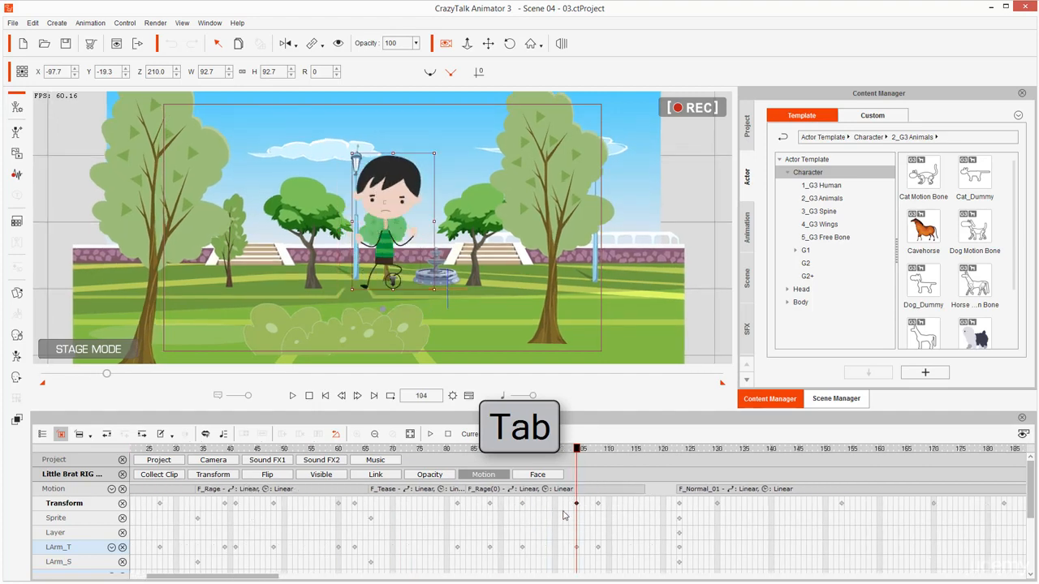
key(Tab)
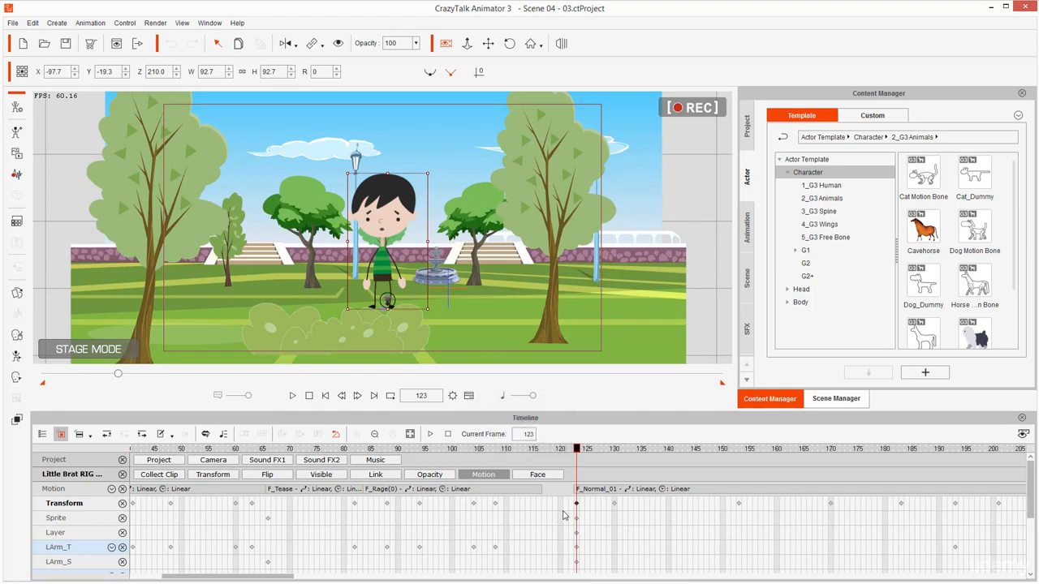
key(Shift+Tab)
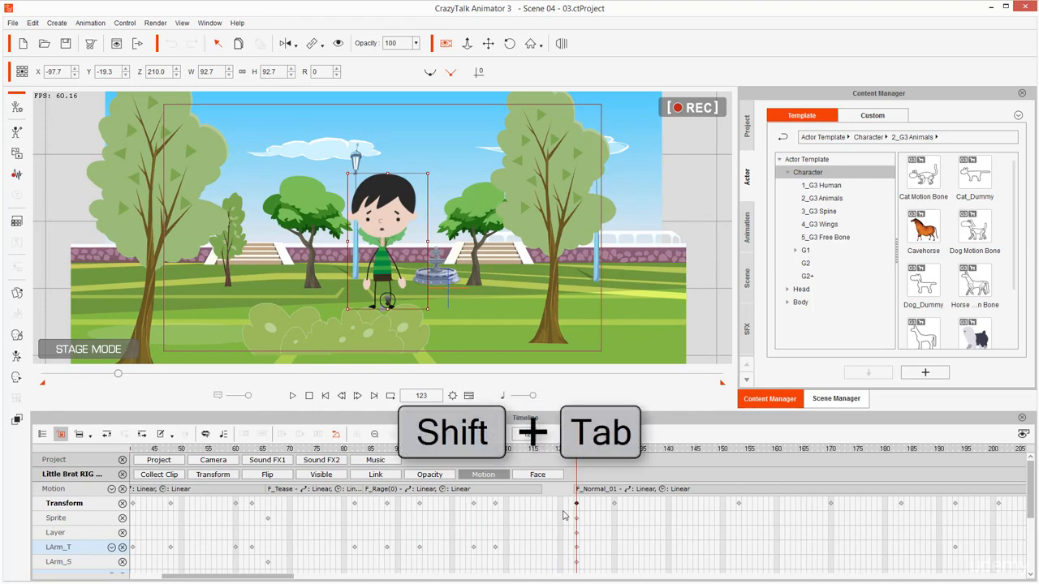
key(Shift+Tab)
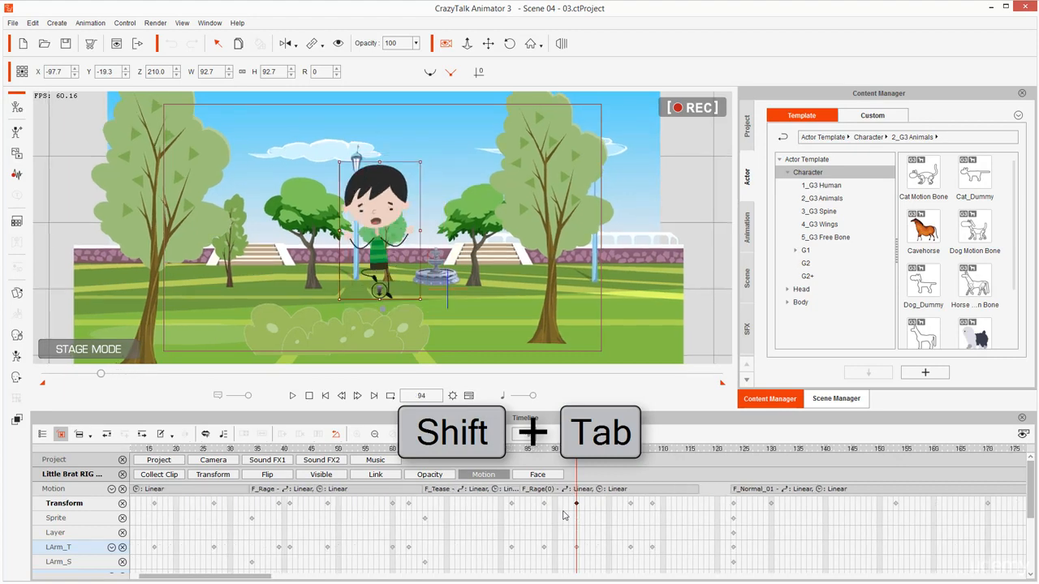
key(shift+Tab)
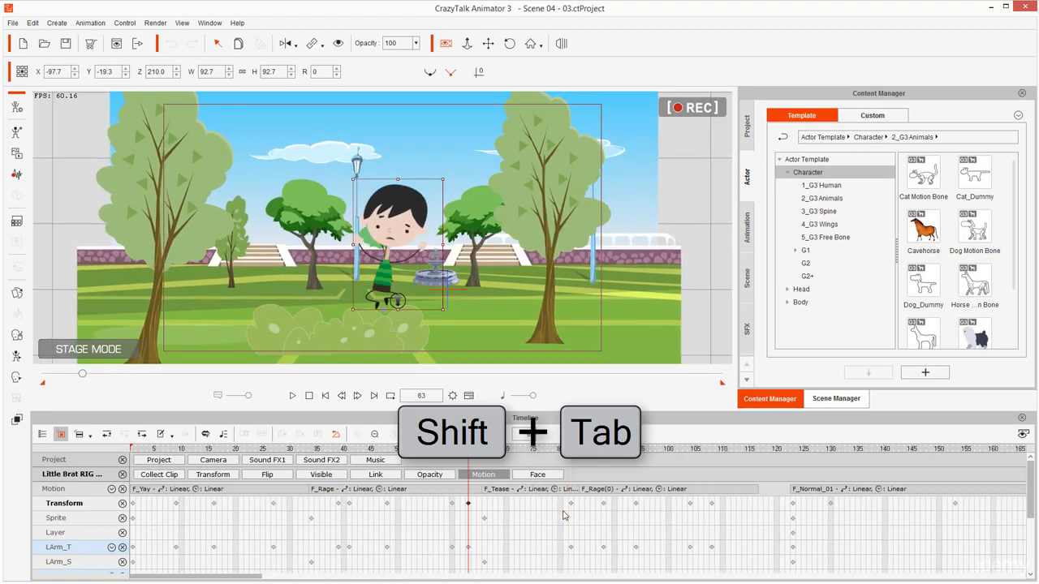
key(shift+Tab)
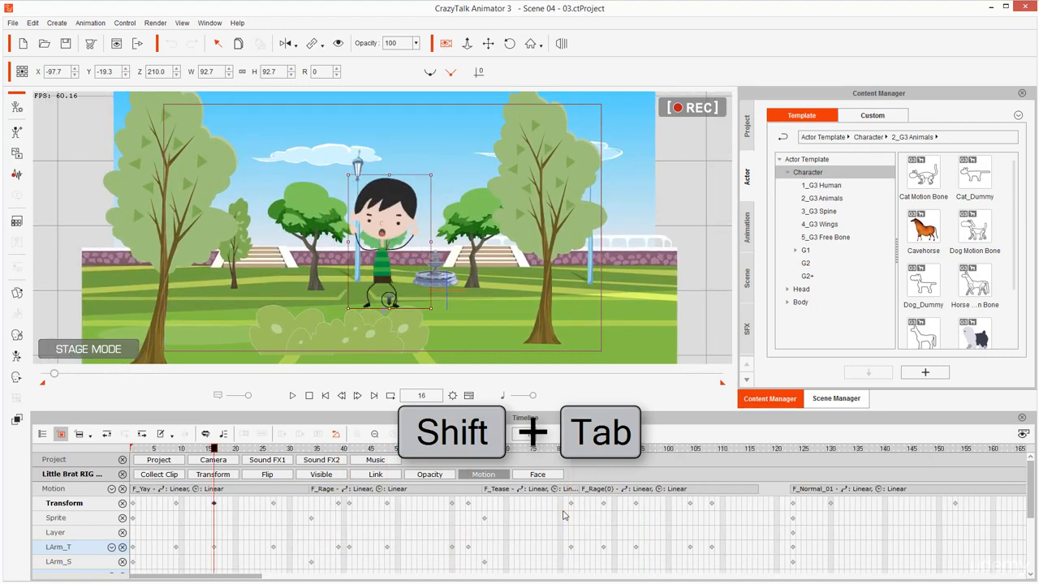
key(shift+Tab)
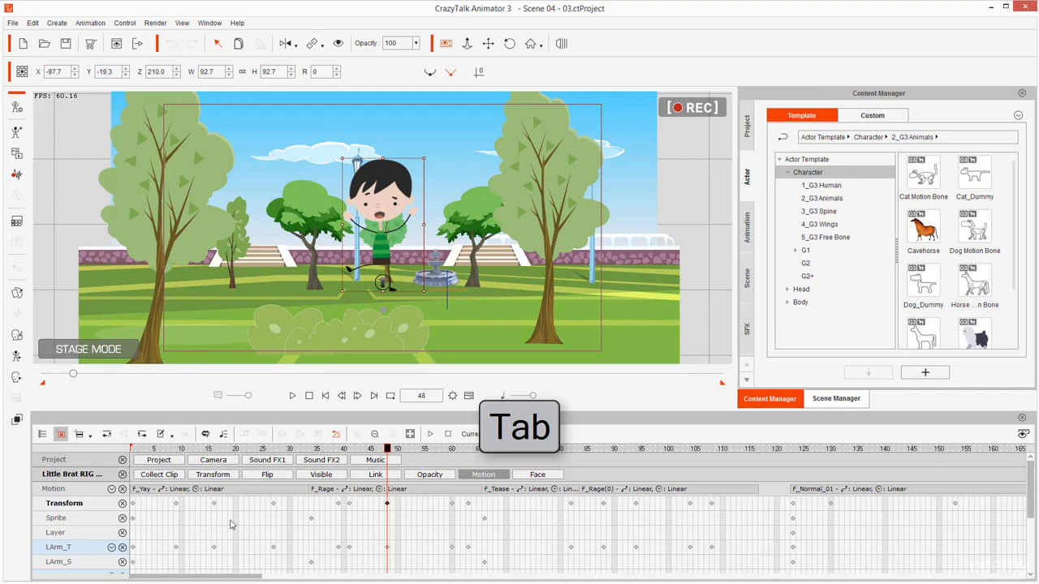
key(Tab)
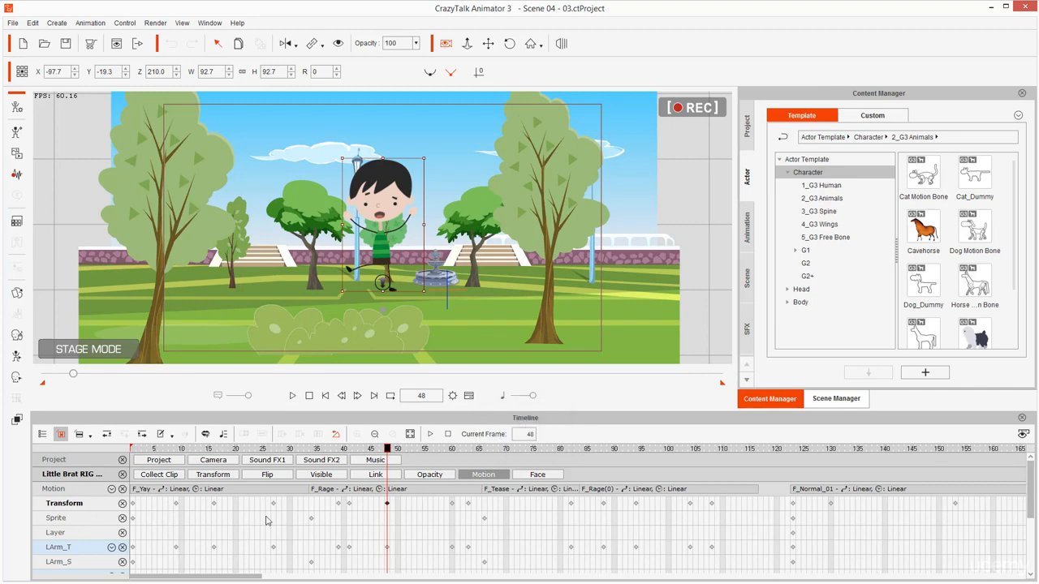
mouse_move(237, 526)
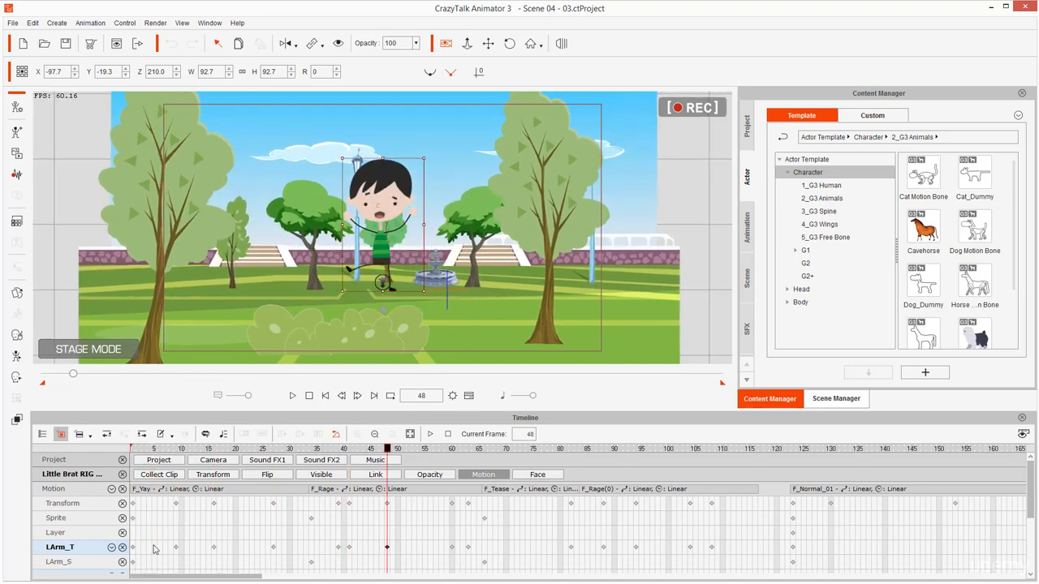
Go to the LArm_T key at frame 16 and toggle the working camera twice.
click(213, 448)
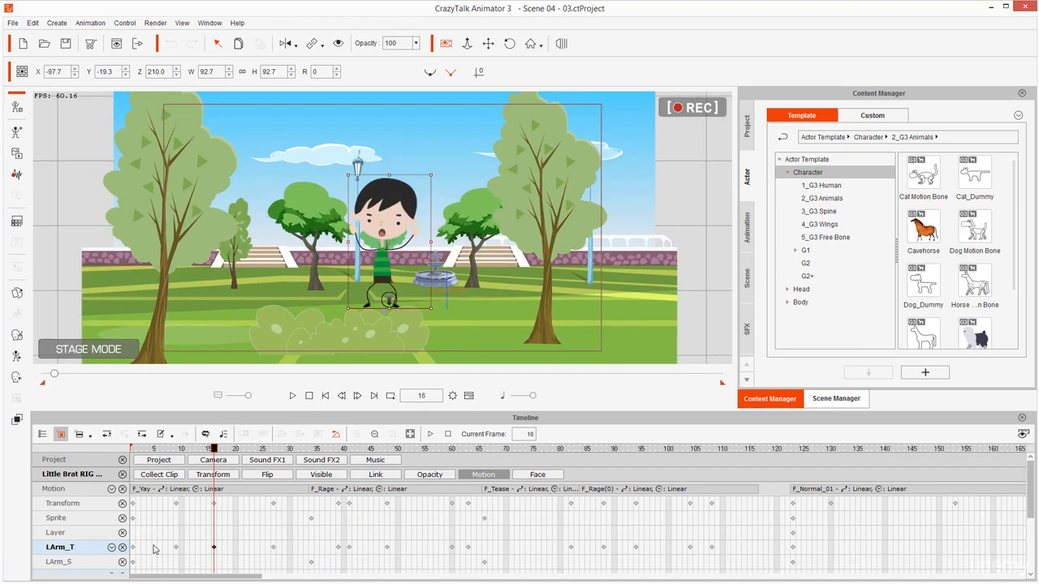
mouse_move(433, 126)
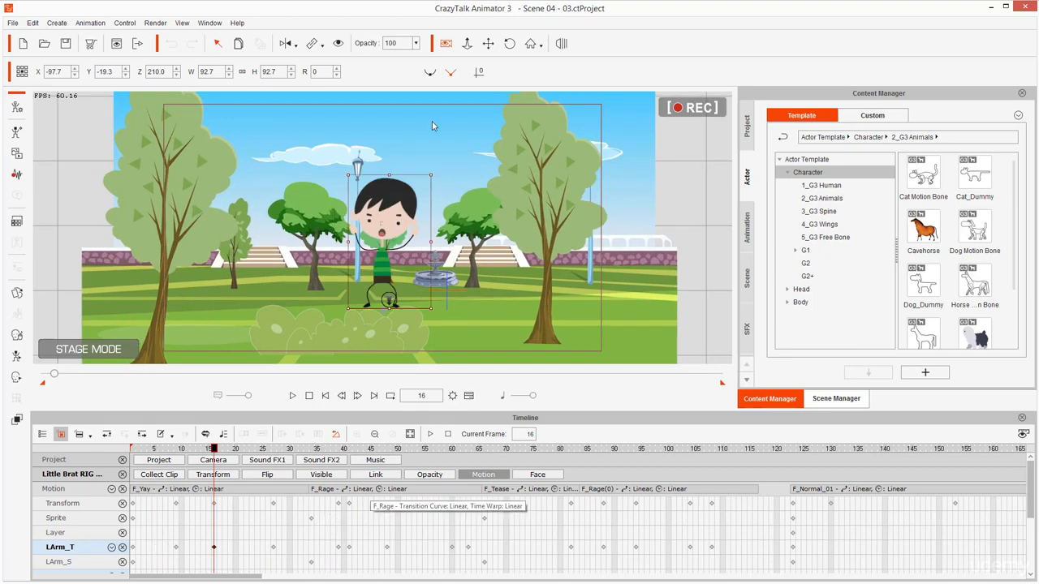
click(445, 43)
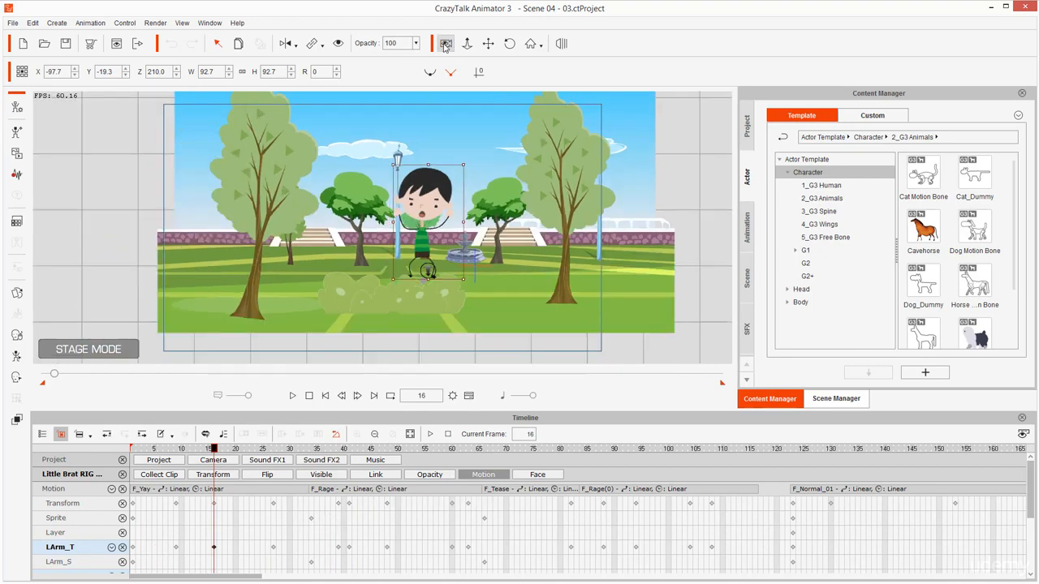
click(445, 43)
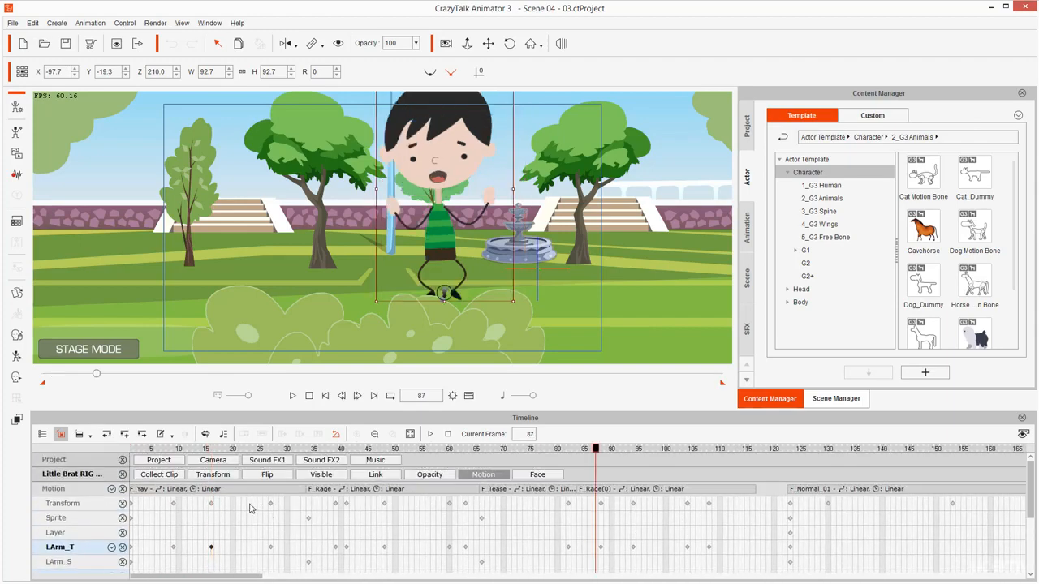
mouse_move(238, 509)
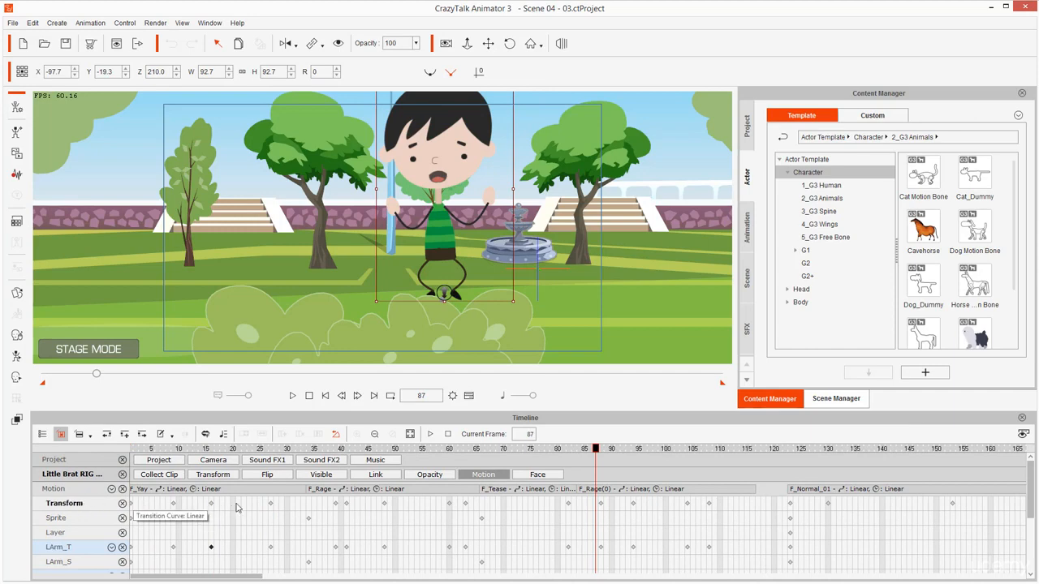
mouse_move(605, 522)
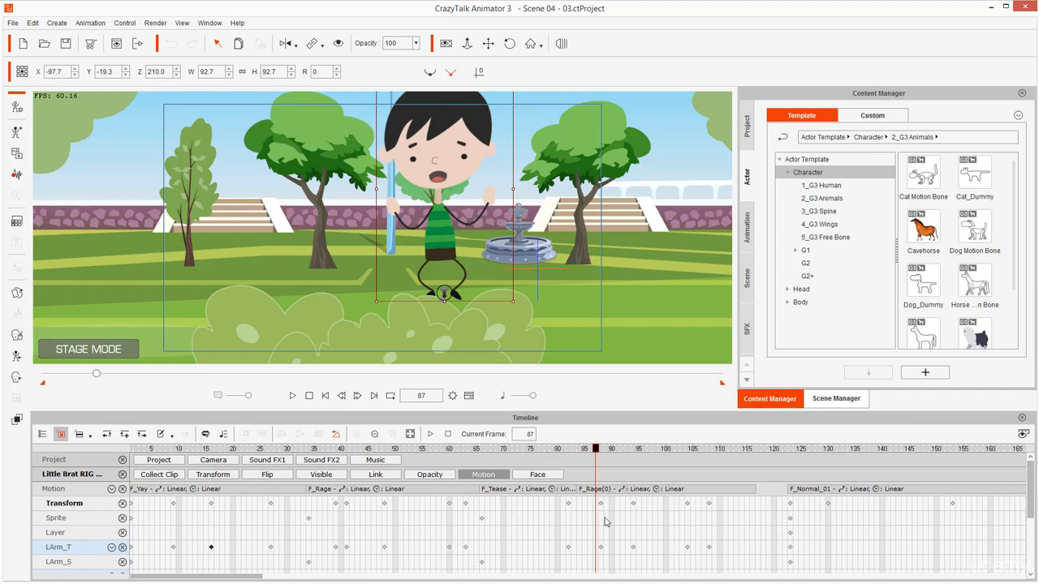